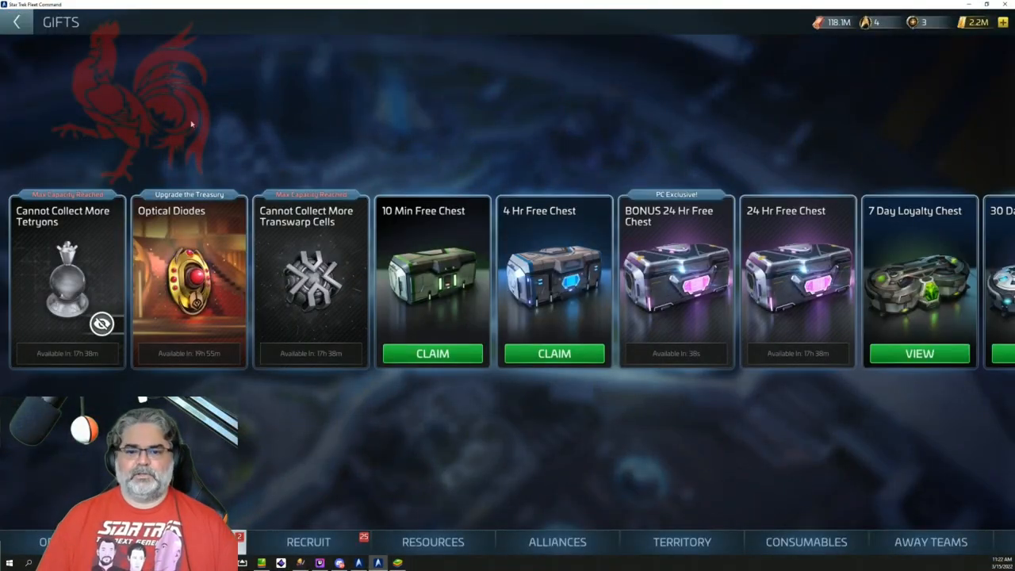
mouse_move(79, 336)
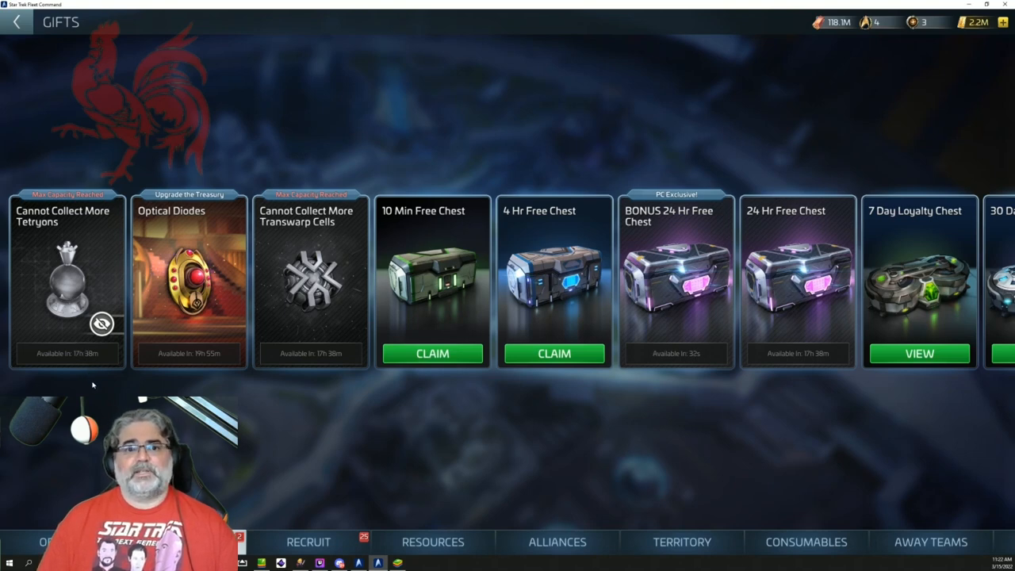
mouse_move(103, 381)
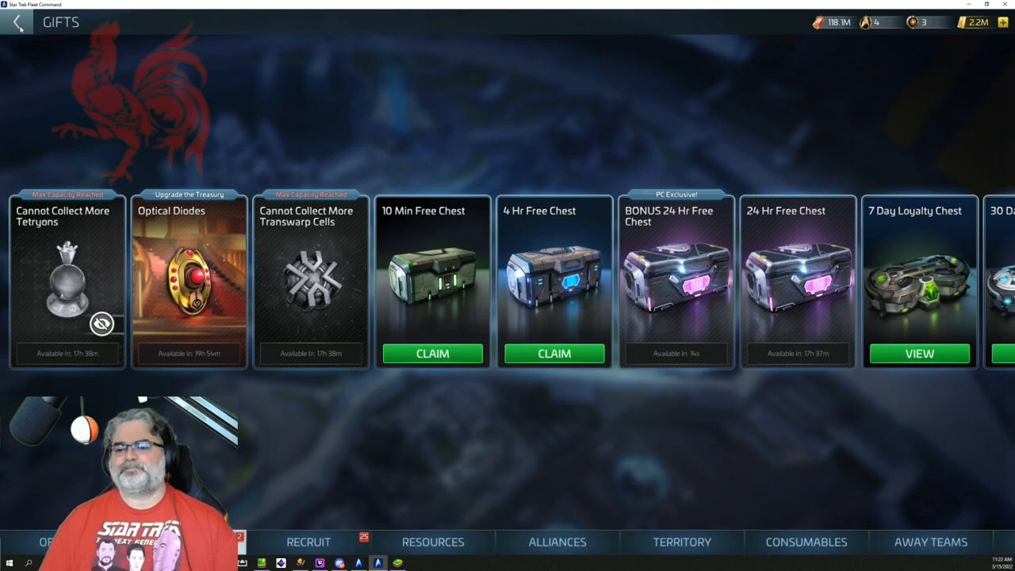
Step: Bring up the Patch 40.1 release notes from the News Channel
click(18, 23)
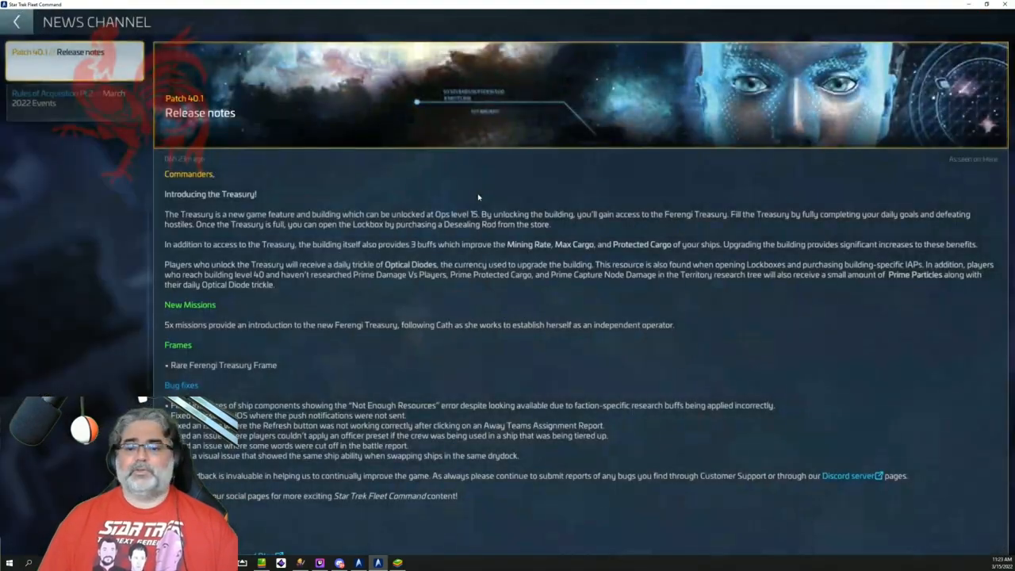
mouse_move(326, 217)
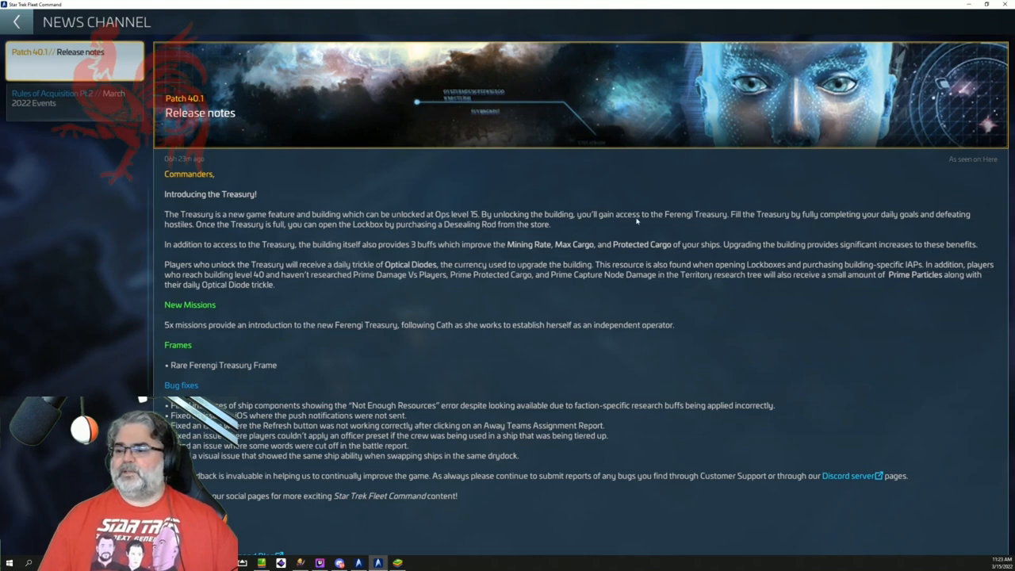
mouse_move(731, 224)
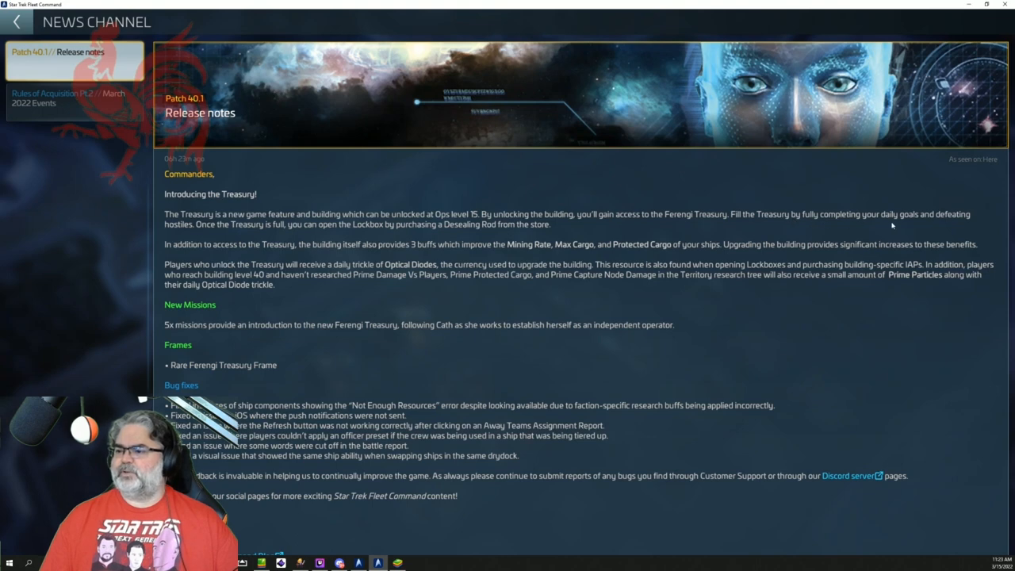
mouse_move(233, 226)
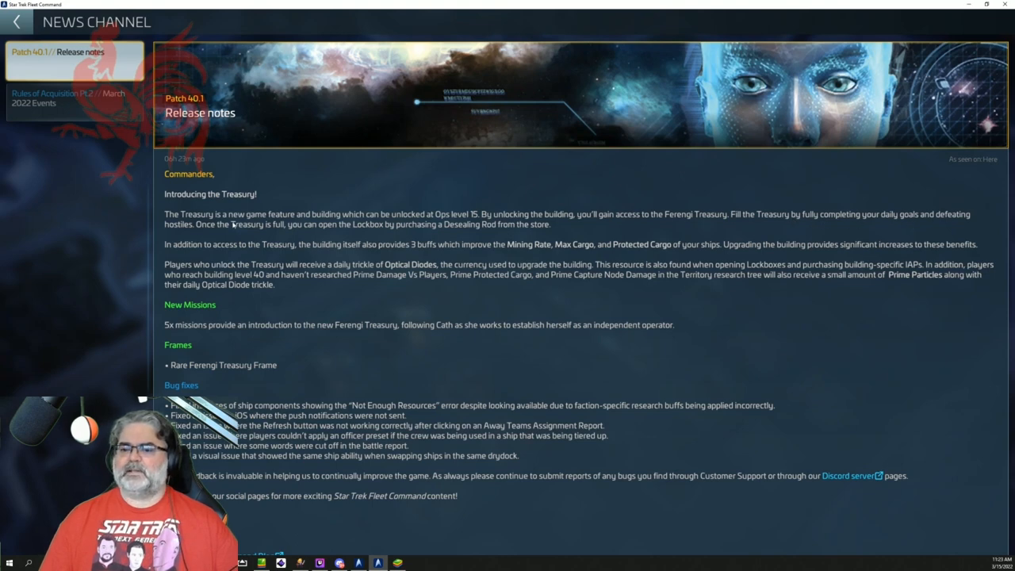
mouse_move(368, 229)
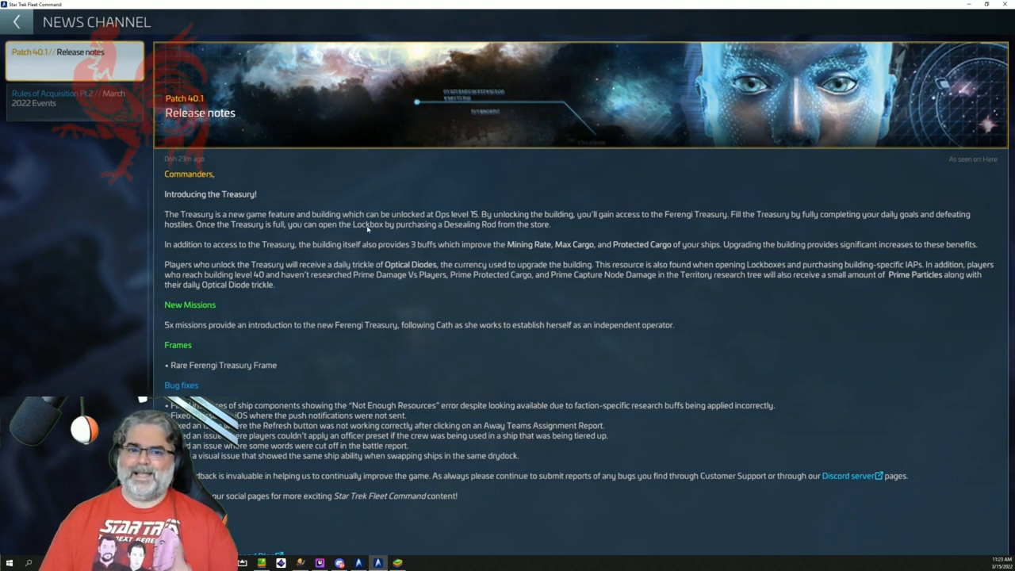
mouse_move(389, 228)
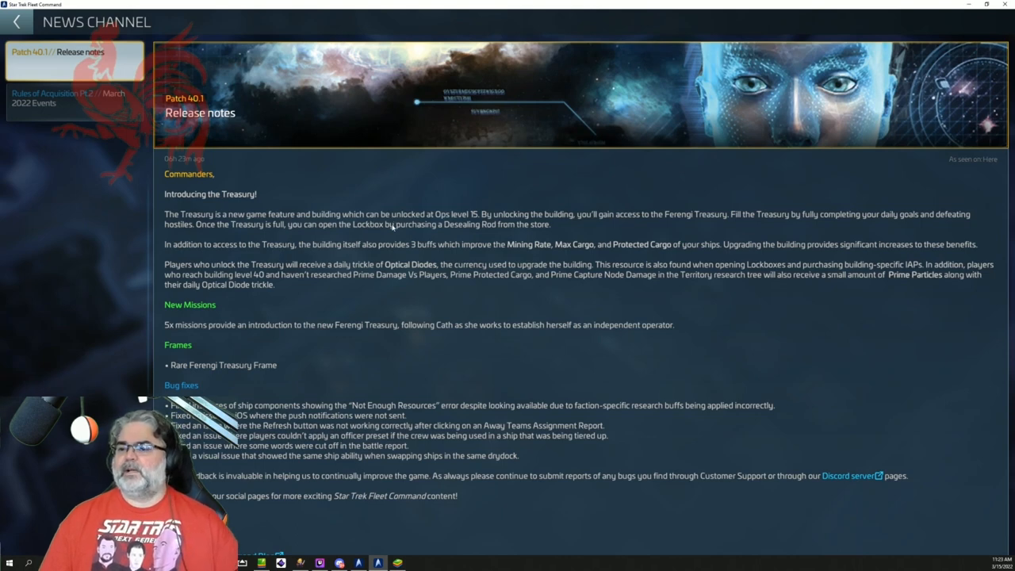
mouse_move(463, 232)
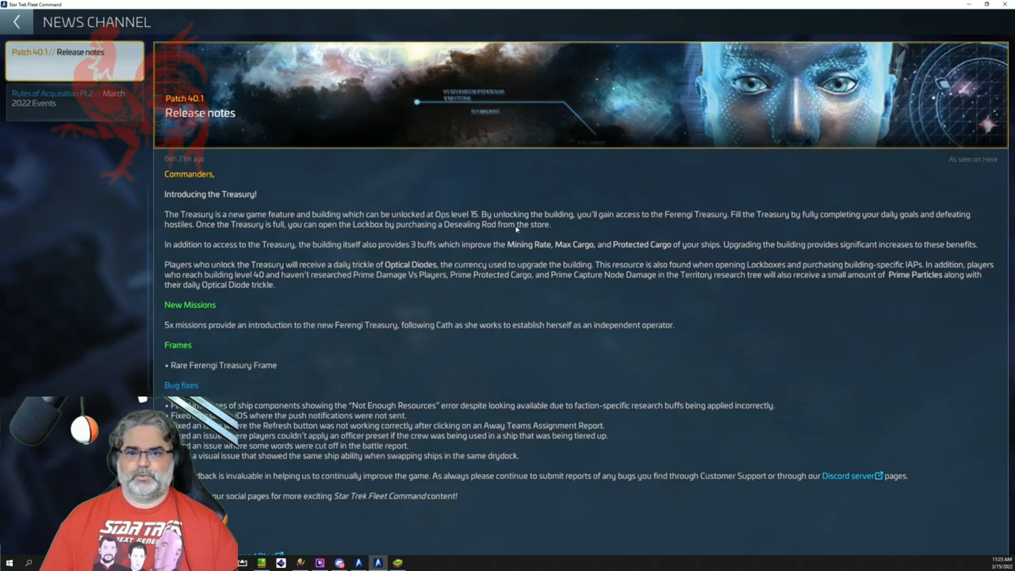
mouse_move(409, 228)
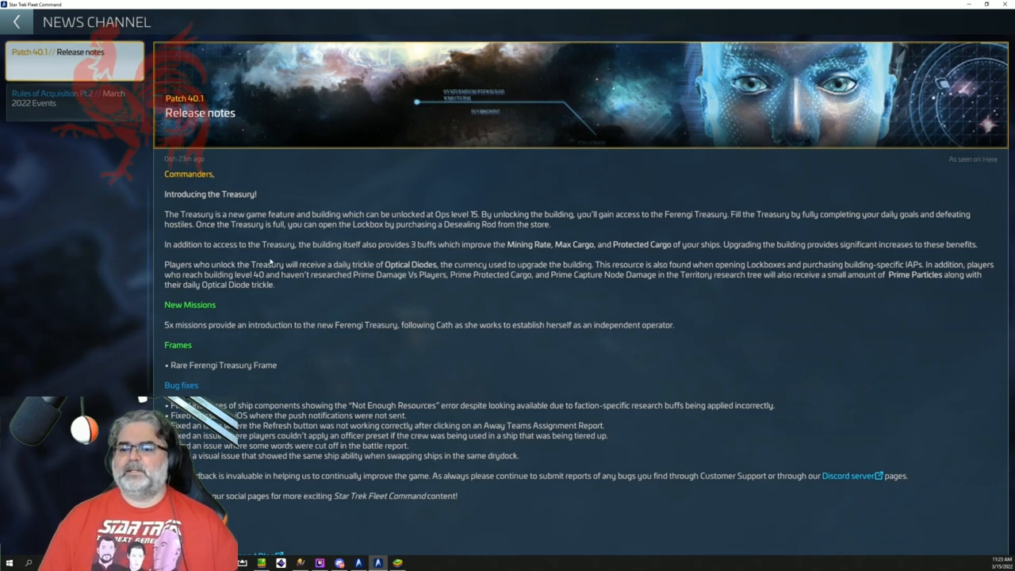
mouse_move(376, 252)
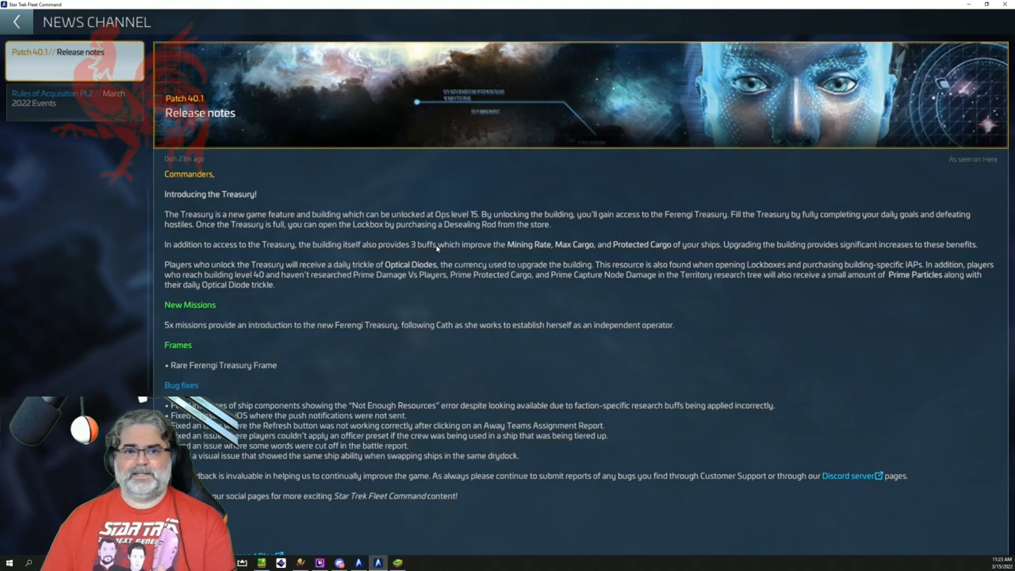
mouse_move(480, 251)
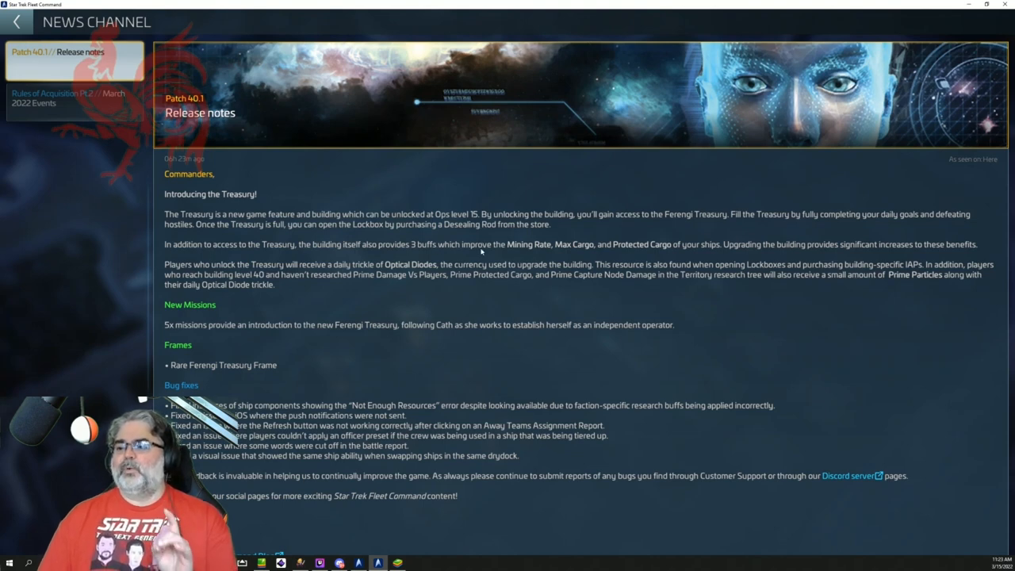
mouse_move(521, 251)
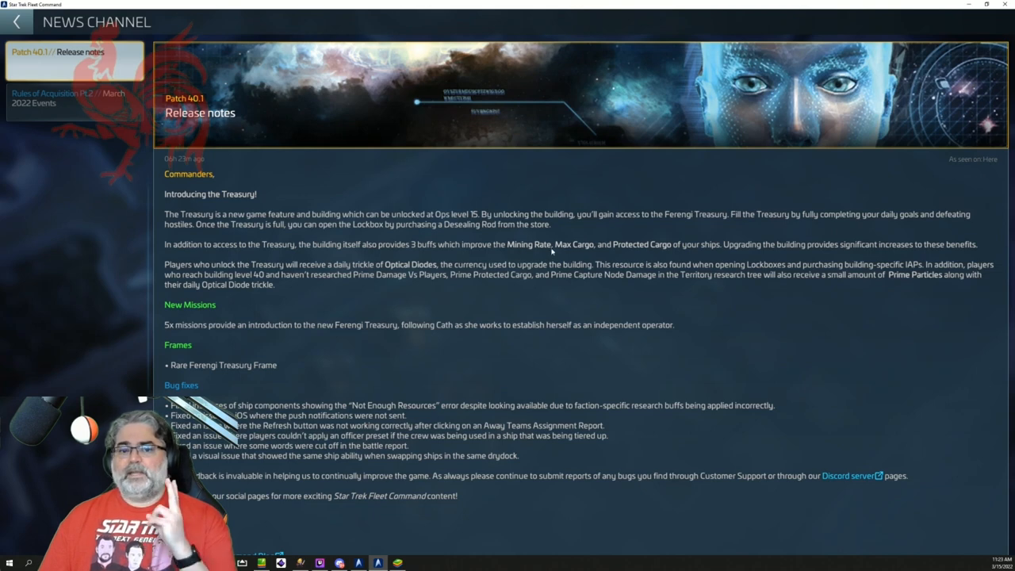
mouse_move(591, 249)
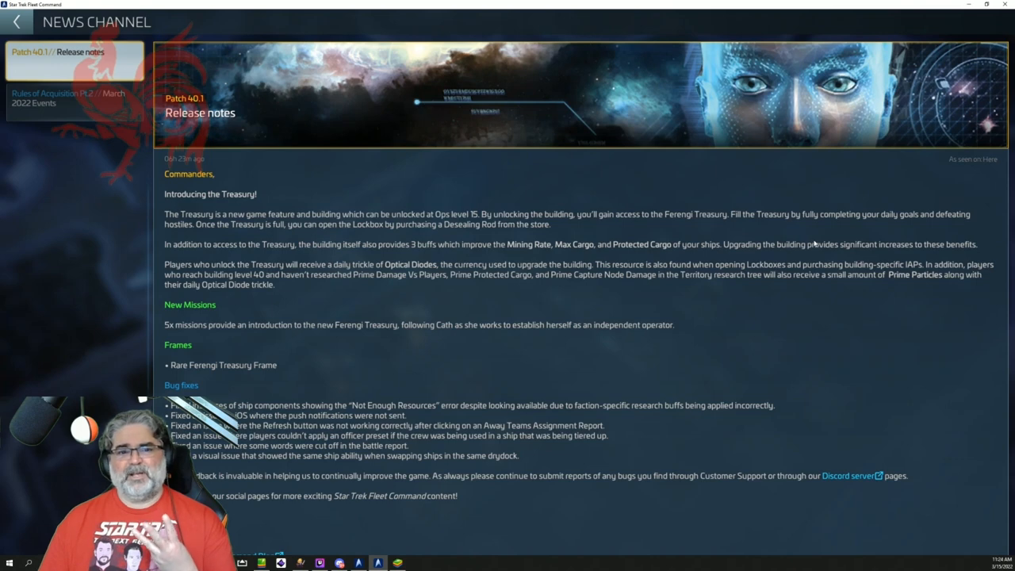
mouse_move(616, 255)
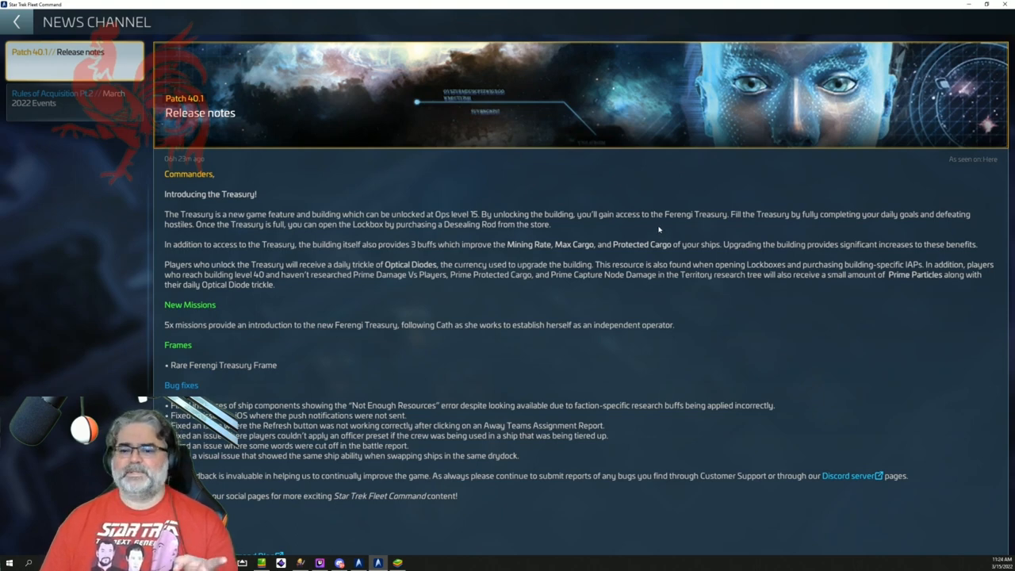
mouse_move(347, 268)
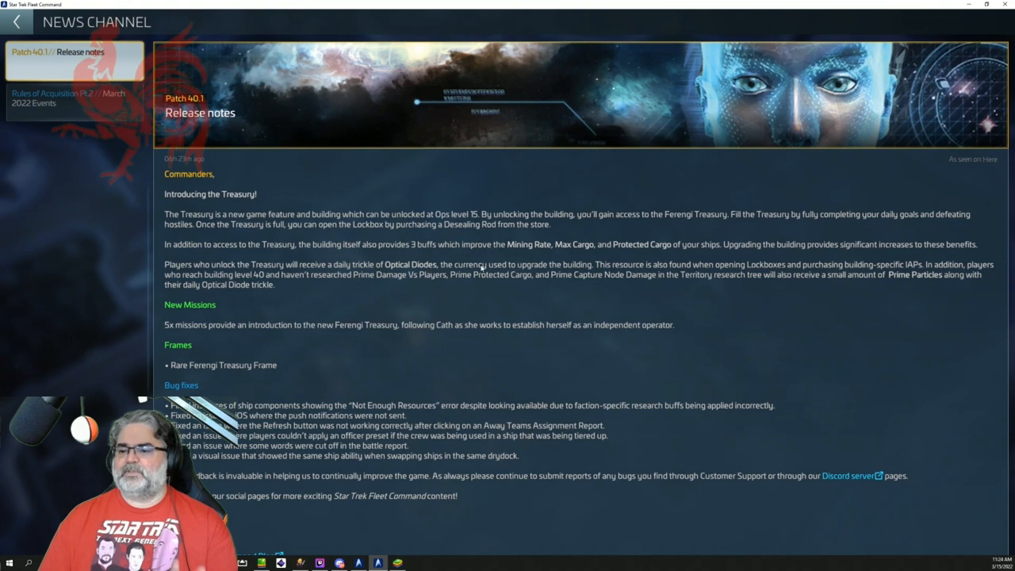
mouse_move(711, 270)
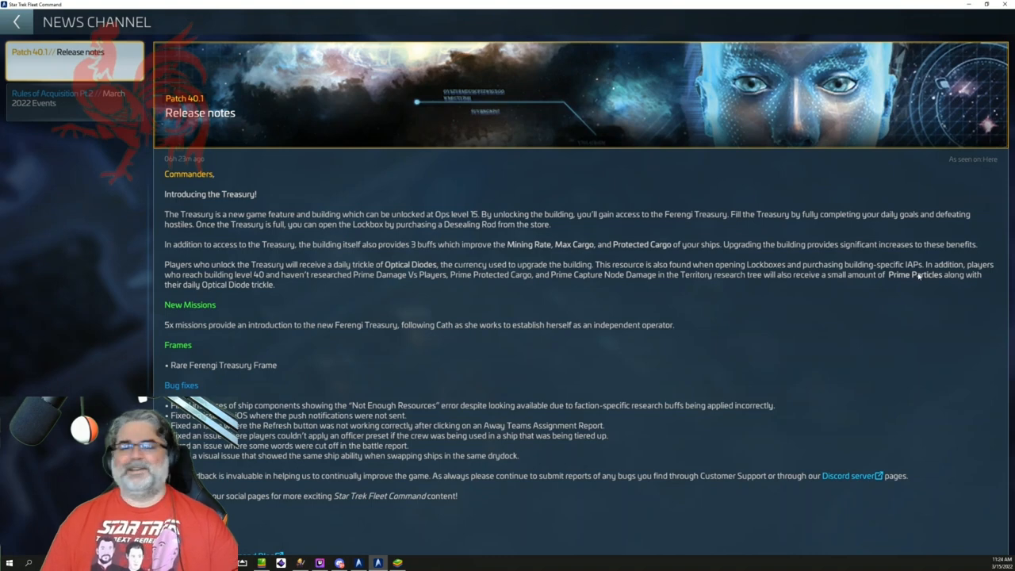
mouse_move(792, 278)
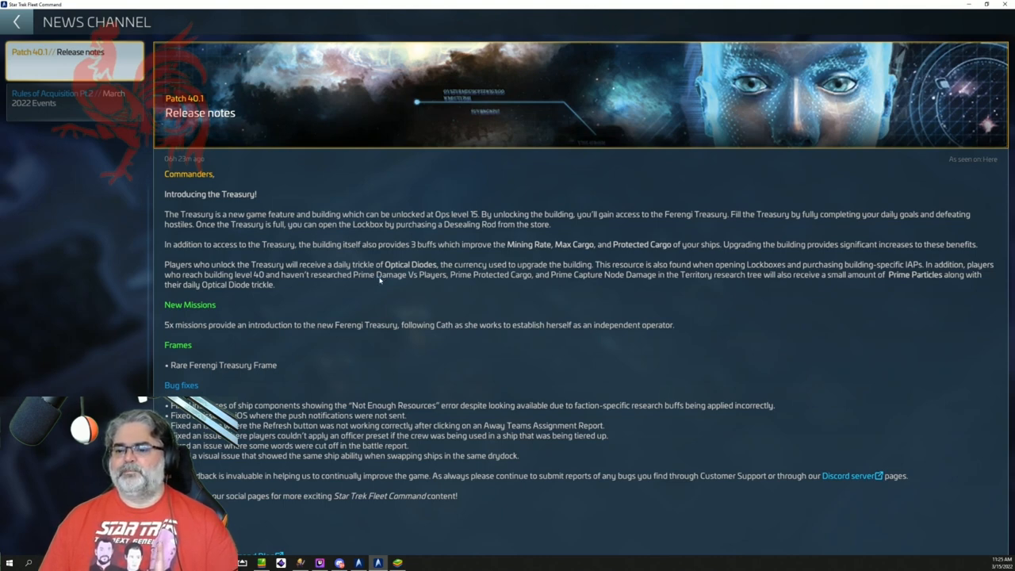
mouse_move(403, 279)
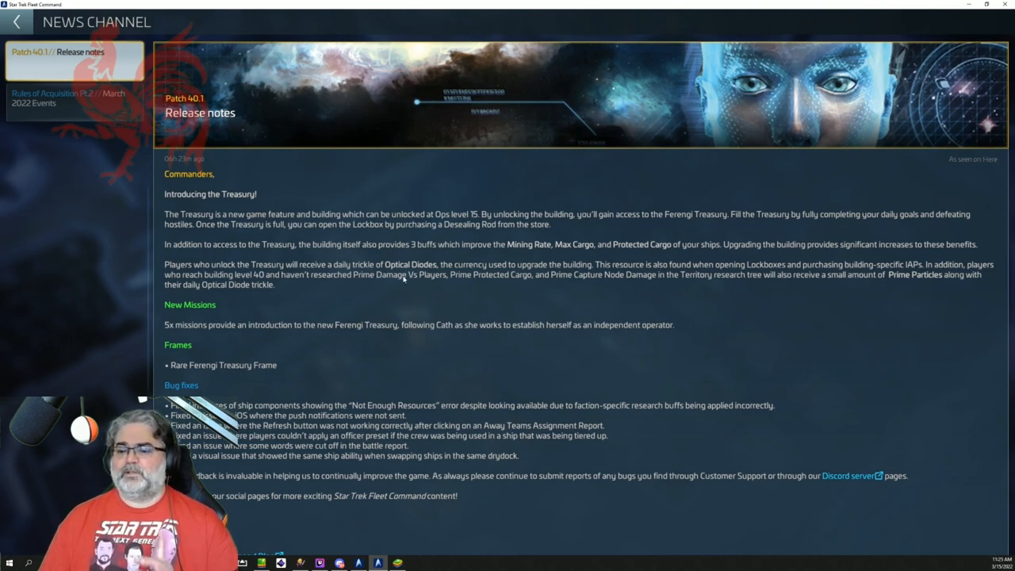
mouse_move(527, 283)
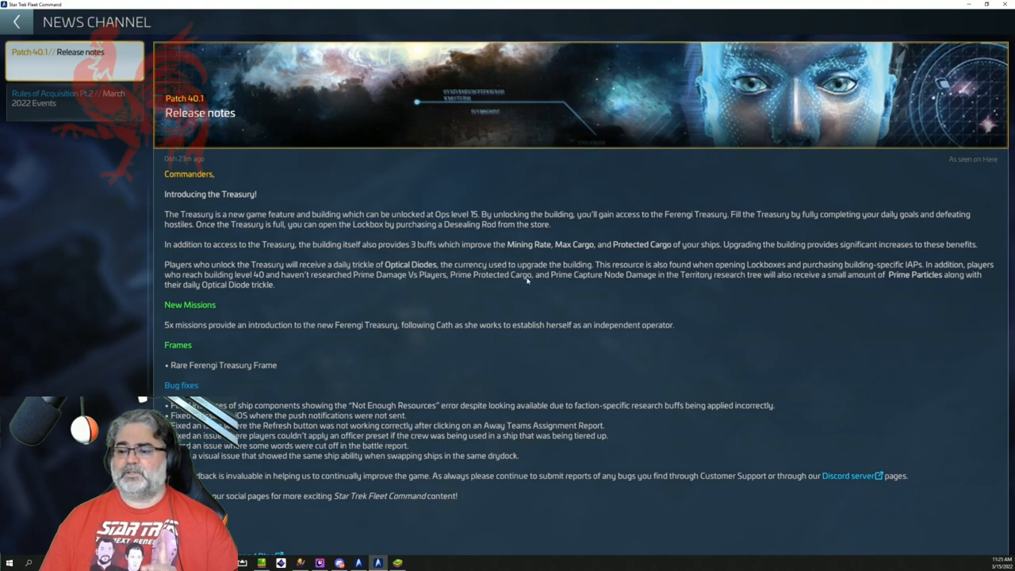
mouse_move(654, 282)
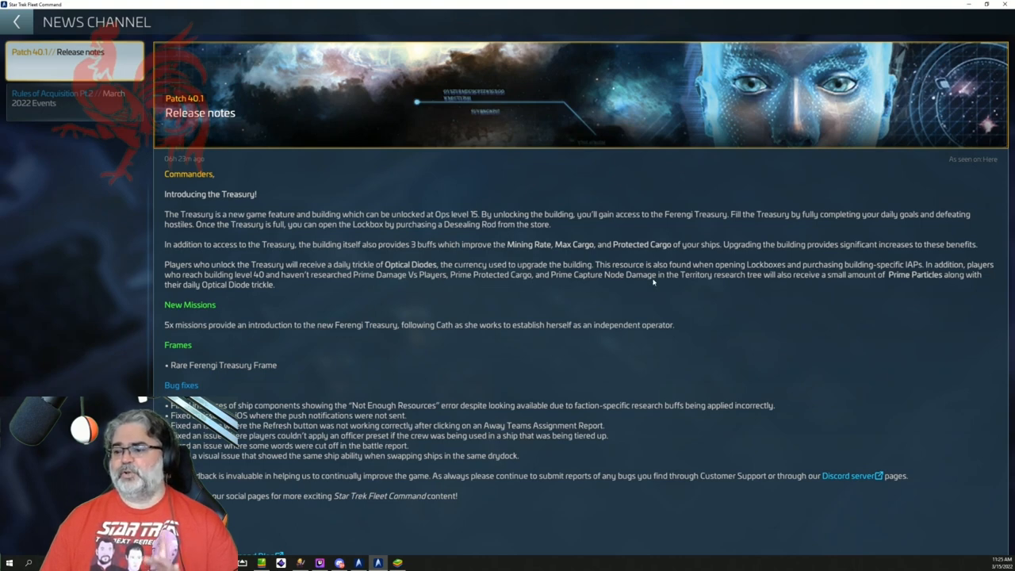
mouse_move(768, 283)
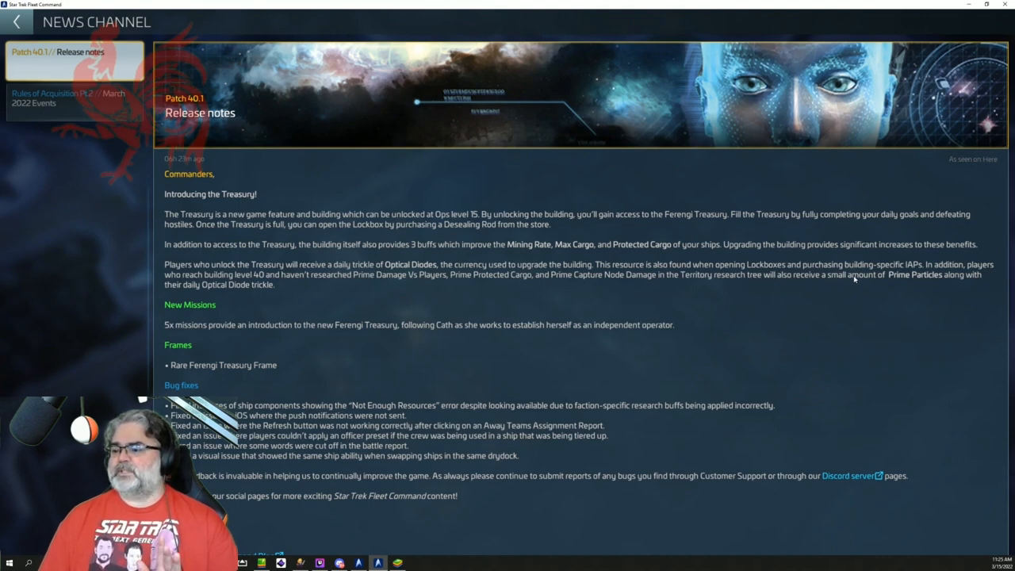
mouse_move(655, 286)
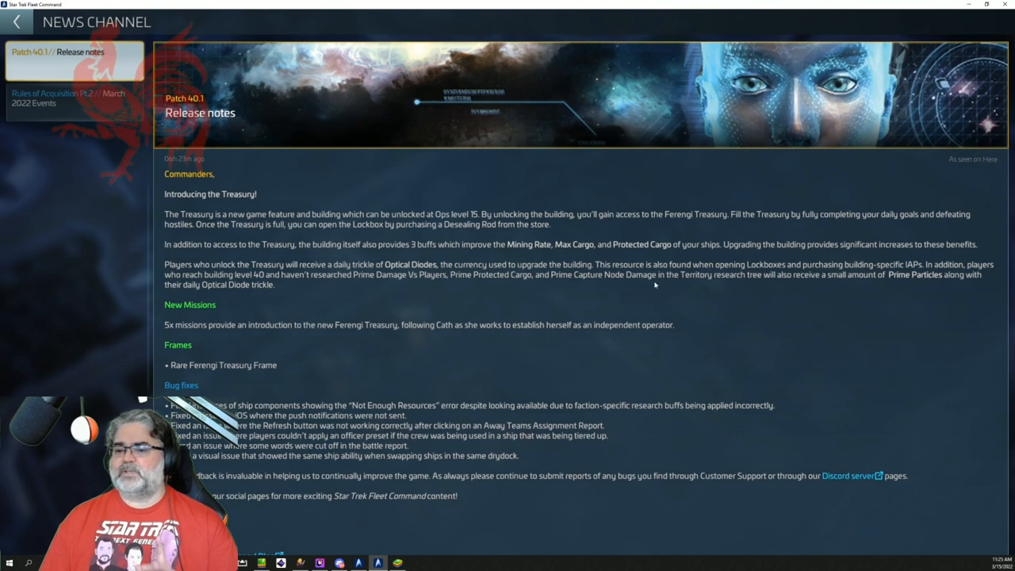
mouse_move(282, 292)
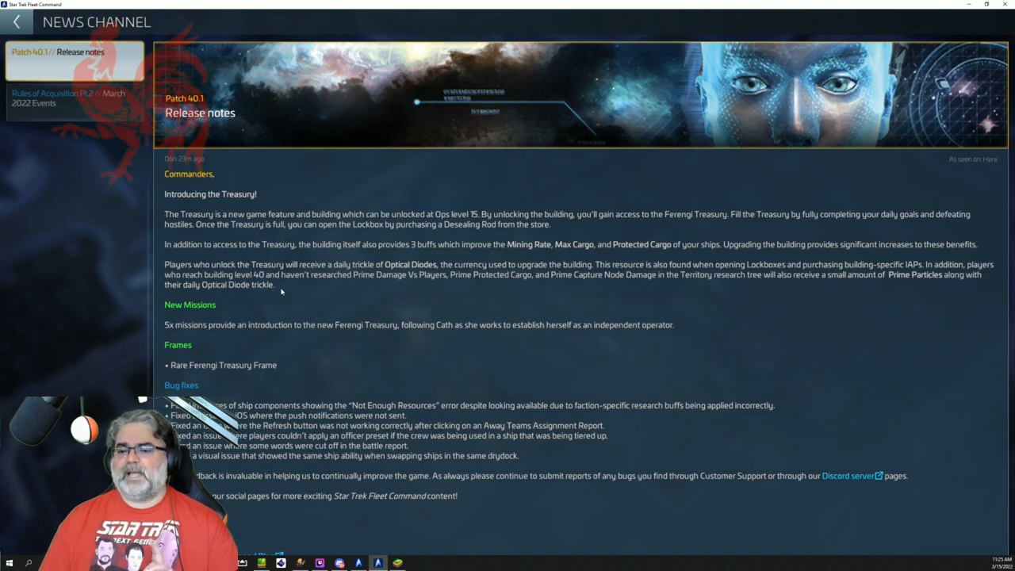
mouse_move(375, 284)
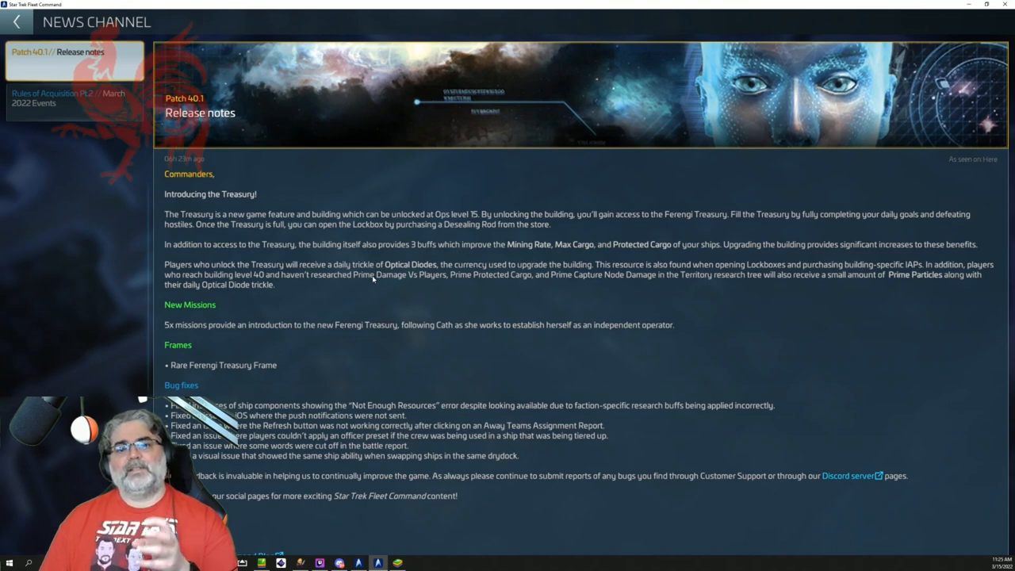
mouse_move(663, 279)
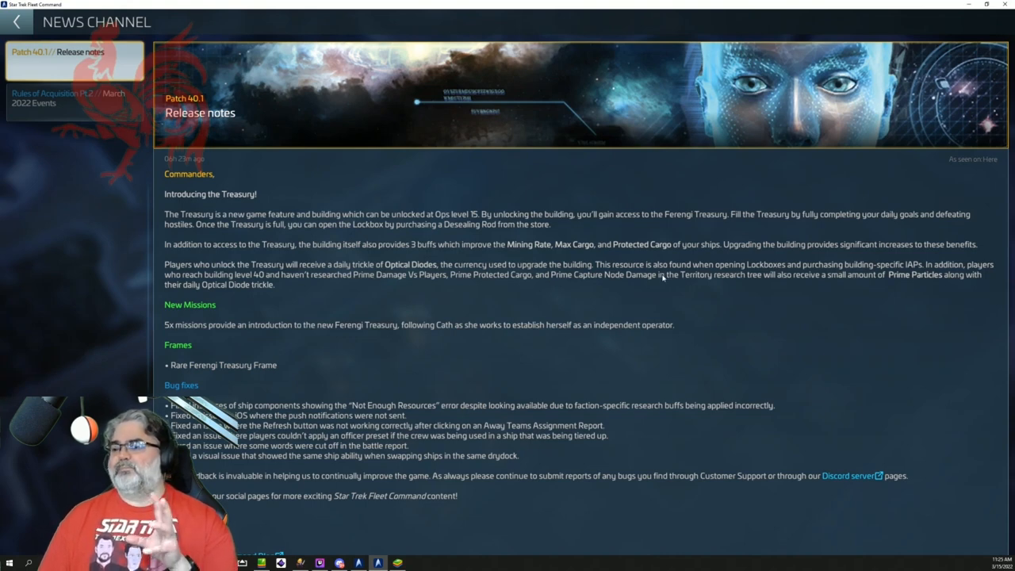
mouse_move(397, 276)
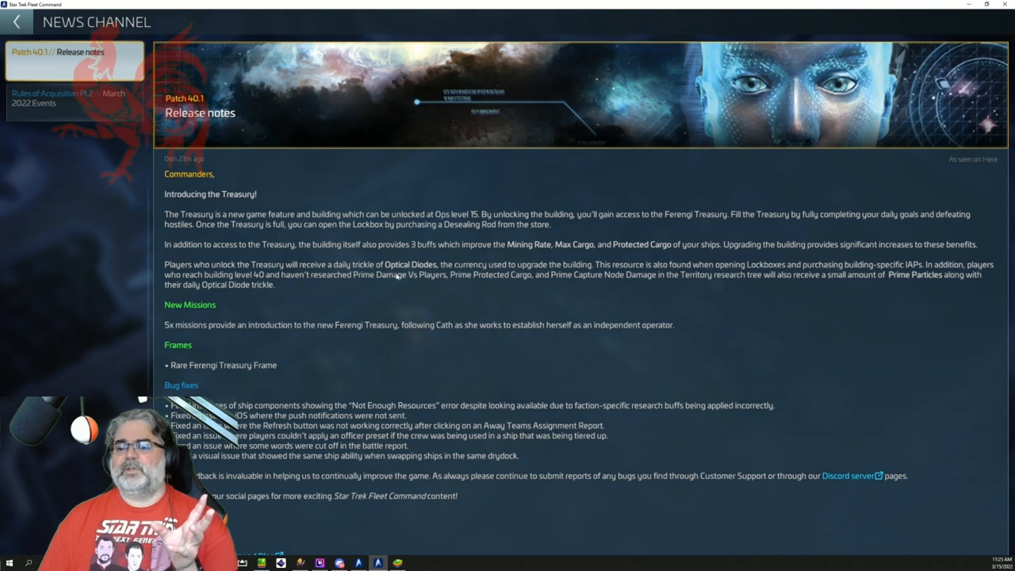
mouse_move(587, 276)
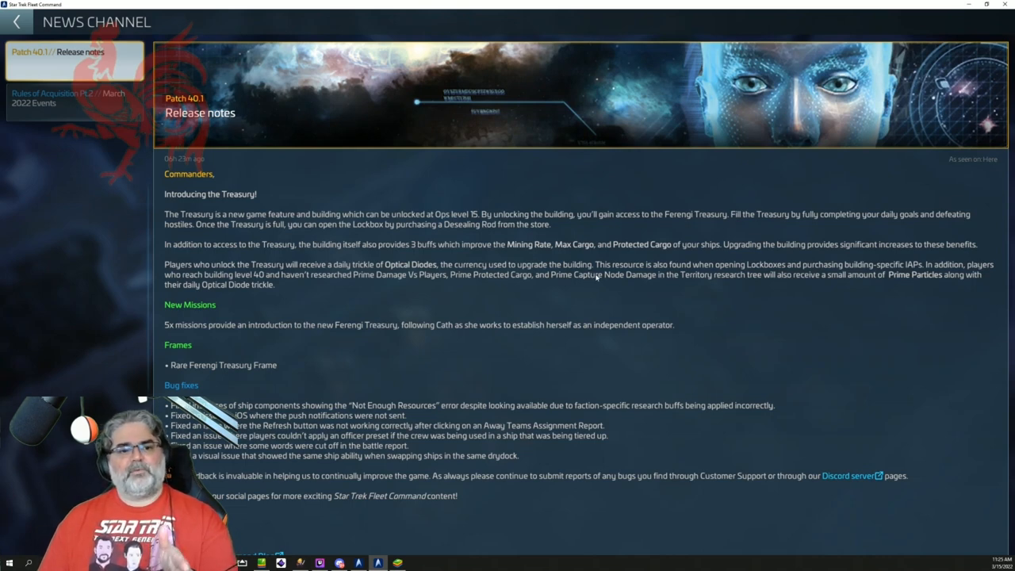
mouse_move(552, 285)
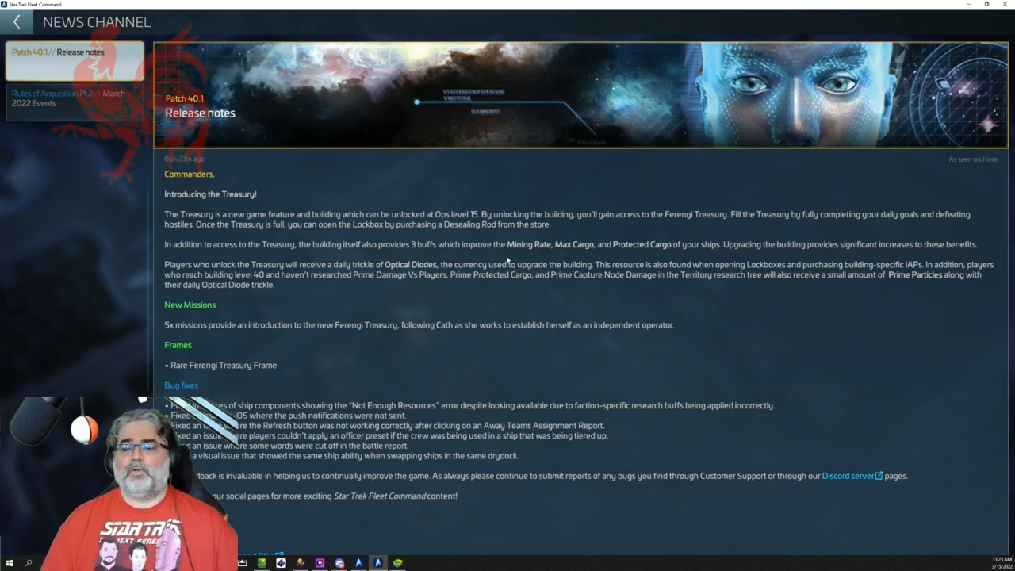
mouse_move(484, 263)
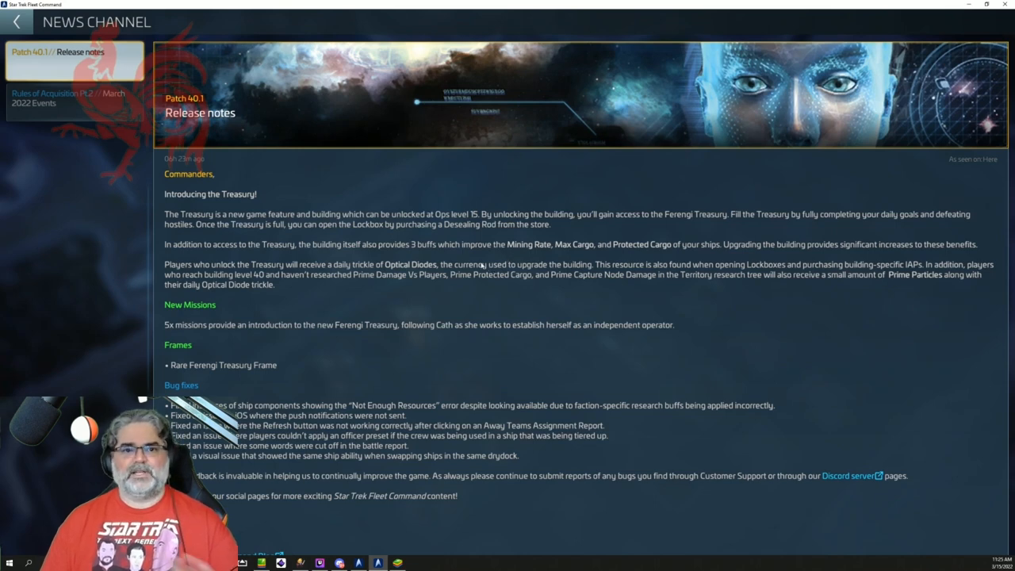
mouse_move(334, 363)
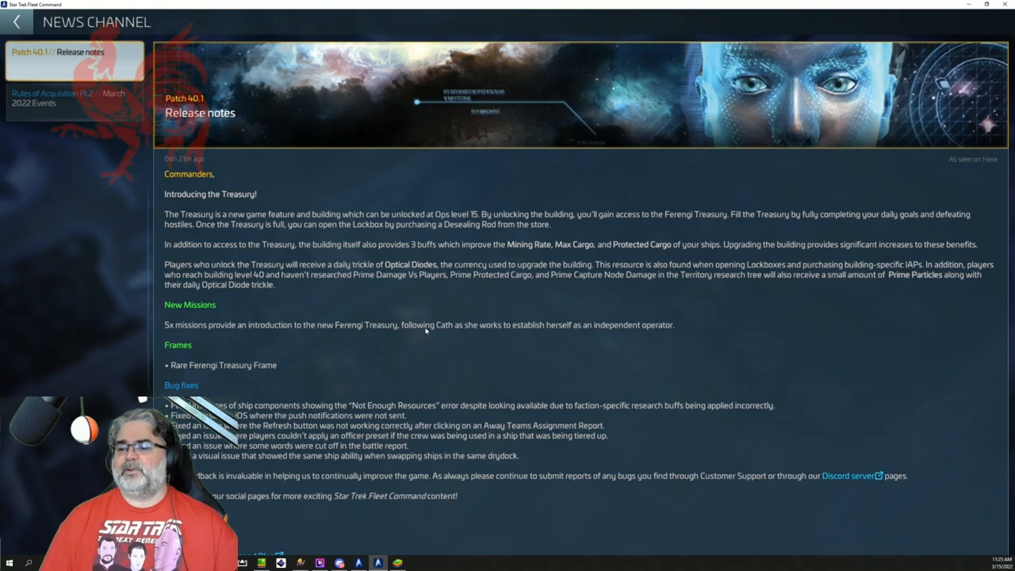
mouse_move(502, 339)
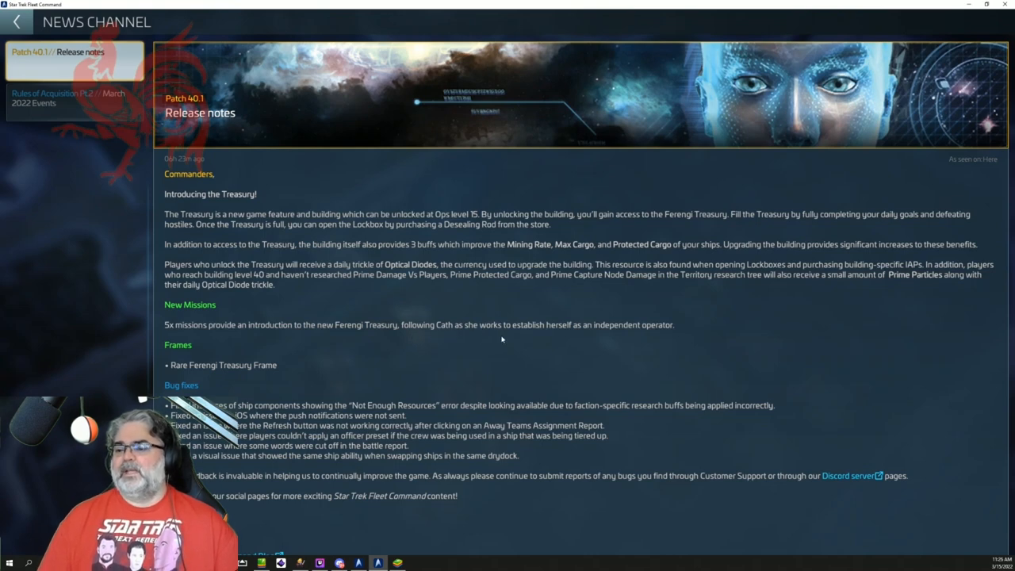
mouse_move(639, 330)
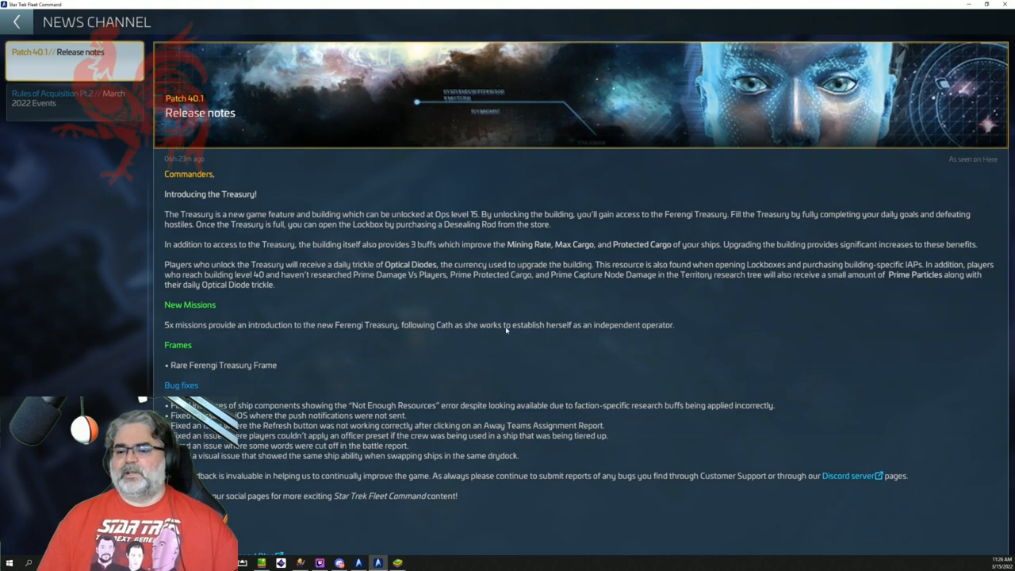
mouse_move(282, 368)
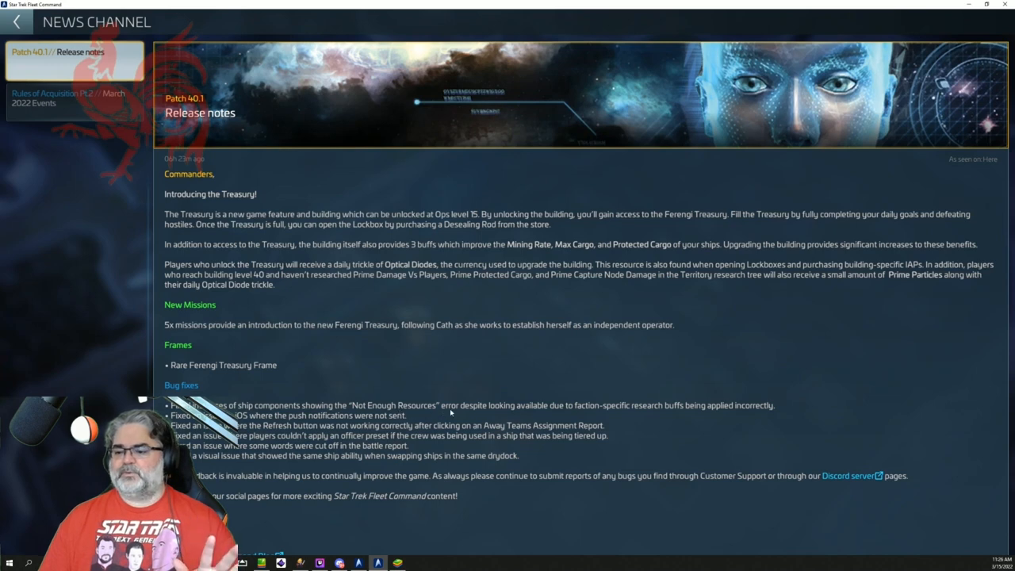
mouse_move(599, 413)
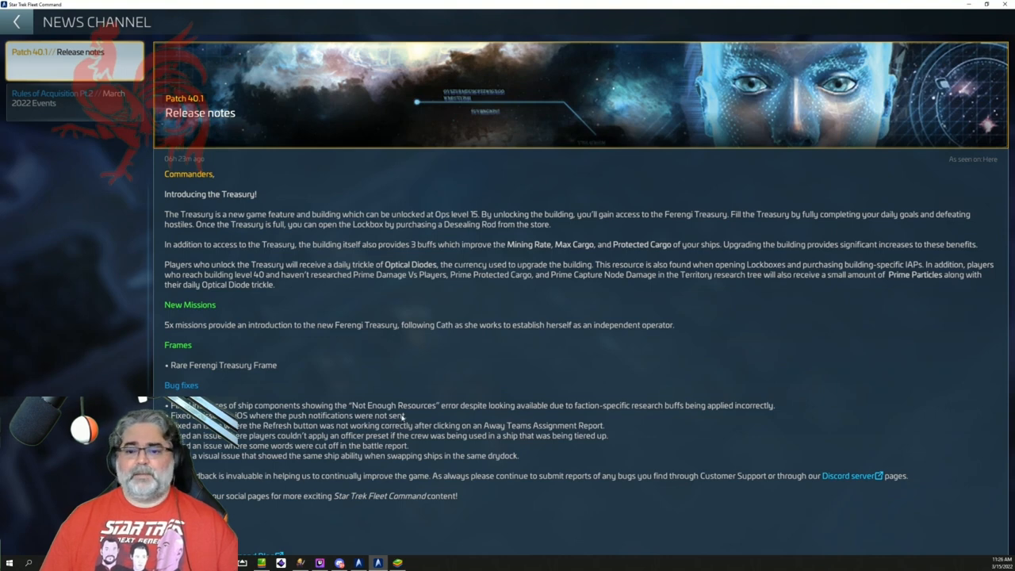
mouse_move(403, 412)
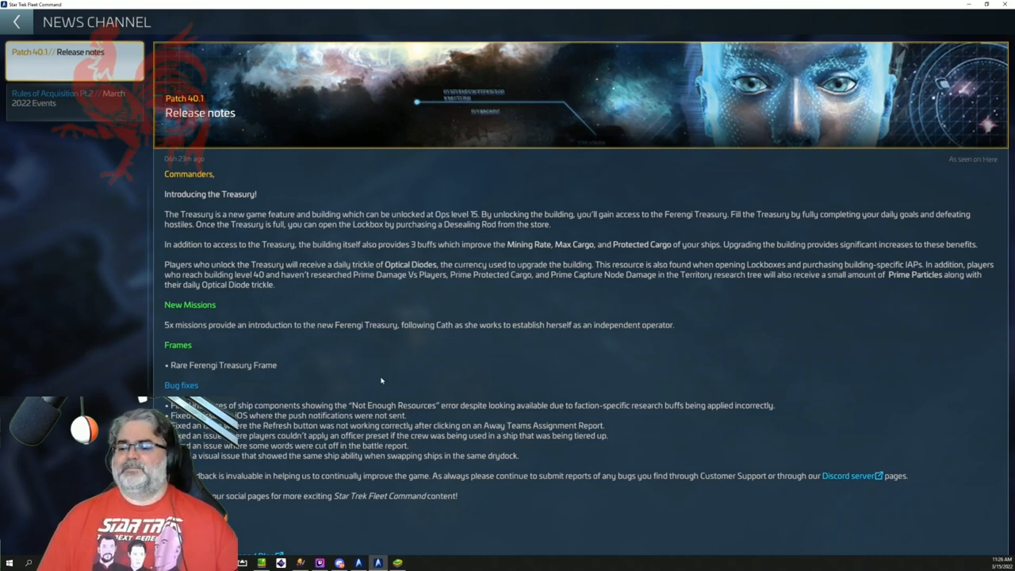
mouse_move(286, 231)
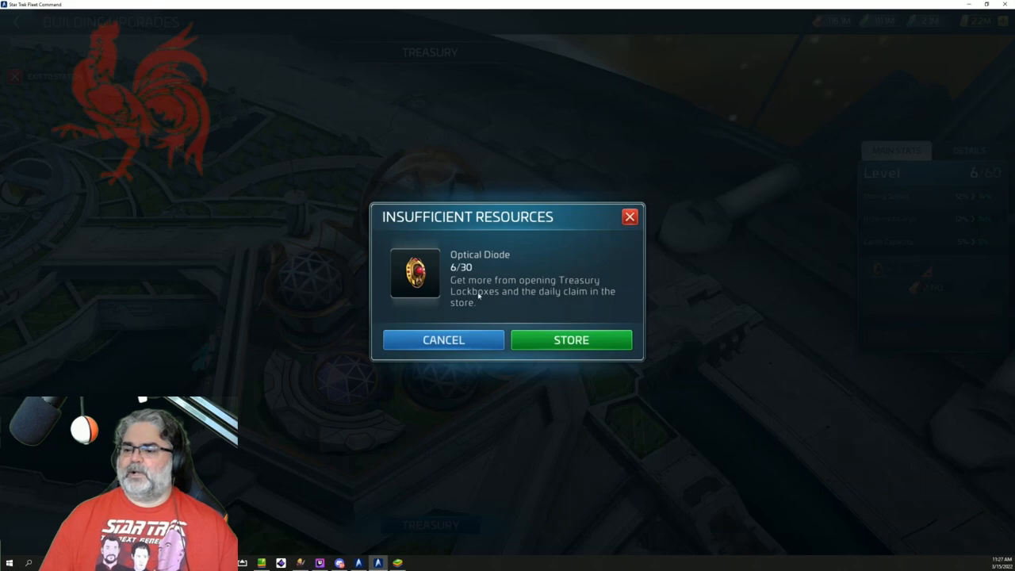
Step: Go to the store's Gifts tab from the Insufficient Resources dialog to find Optical Diodes
click(442, 339)
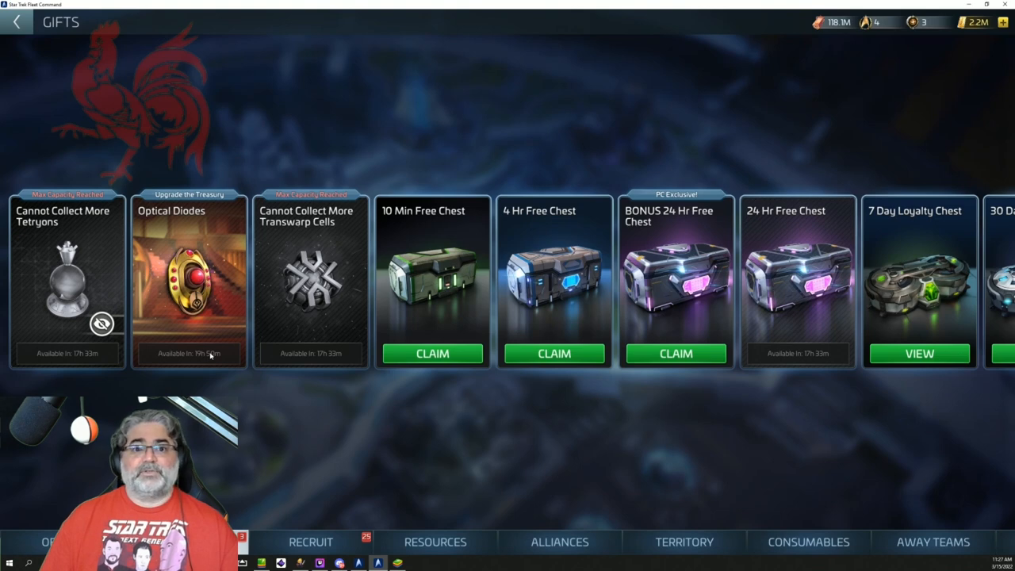
mouse_move(79, 356)
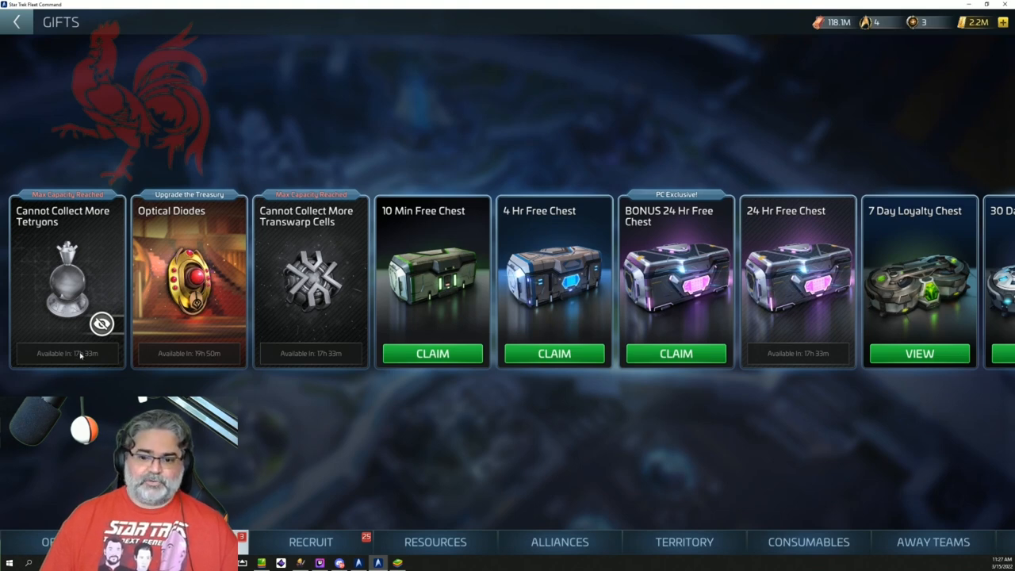
mouse_move(307, 374)
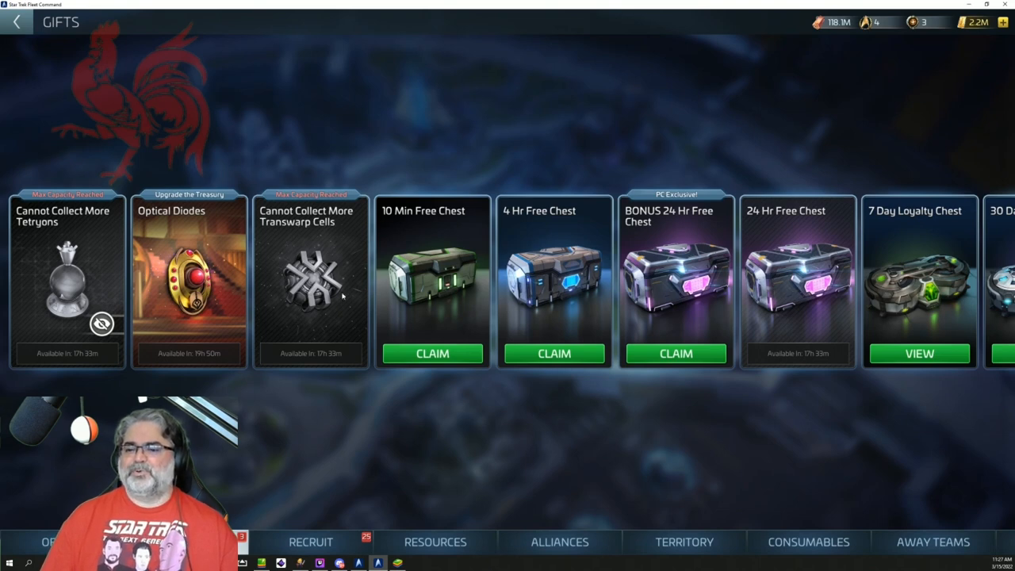
mouse_move(317, 300)
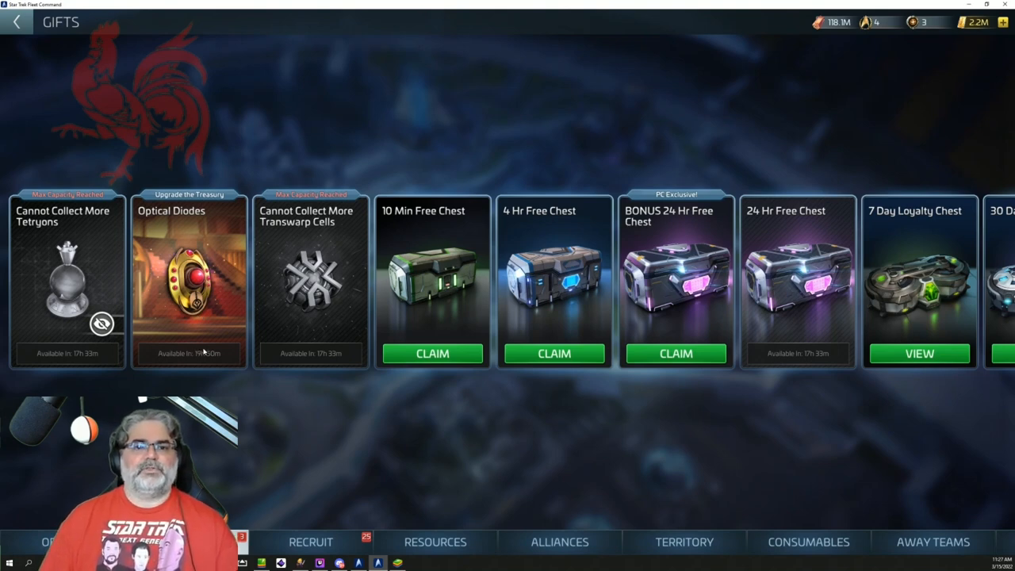
Step: Show the Treasury building's Details with its description and per-level bonuses
click(16, 22)
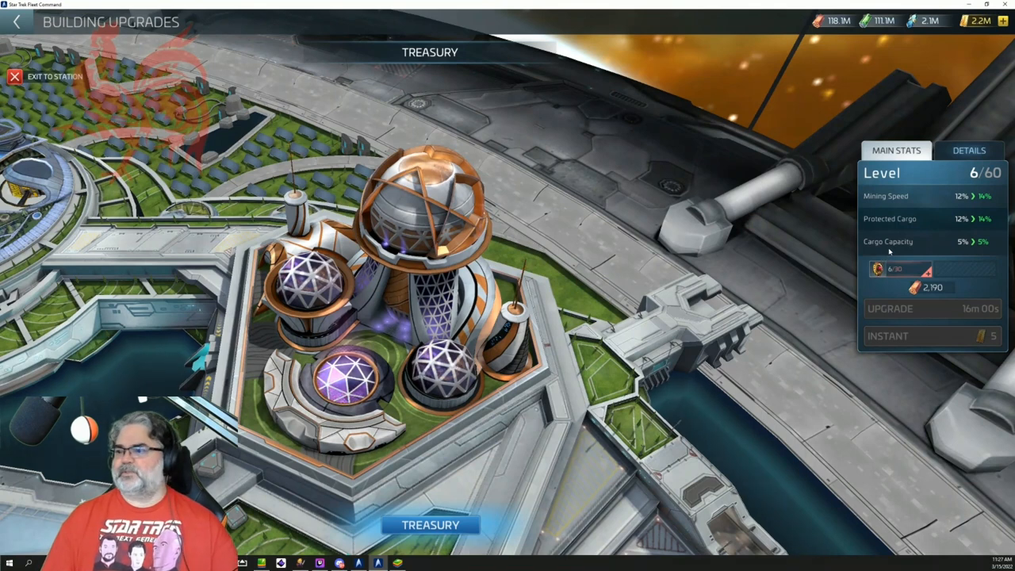
click(969, 149)
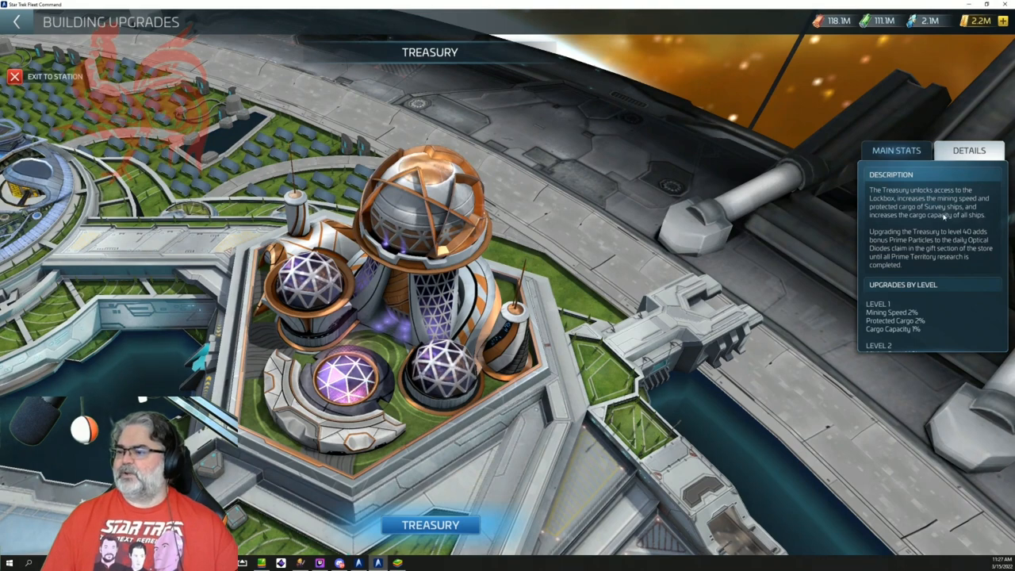
mouse_move(952, 214)
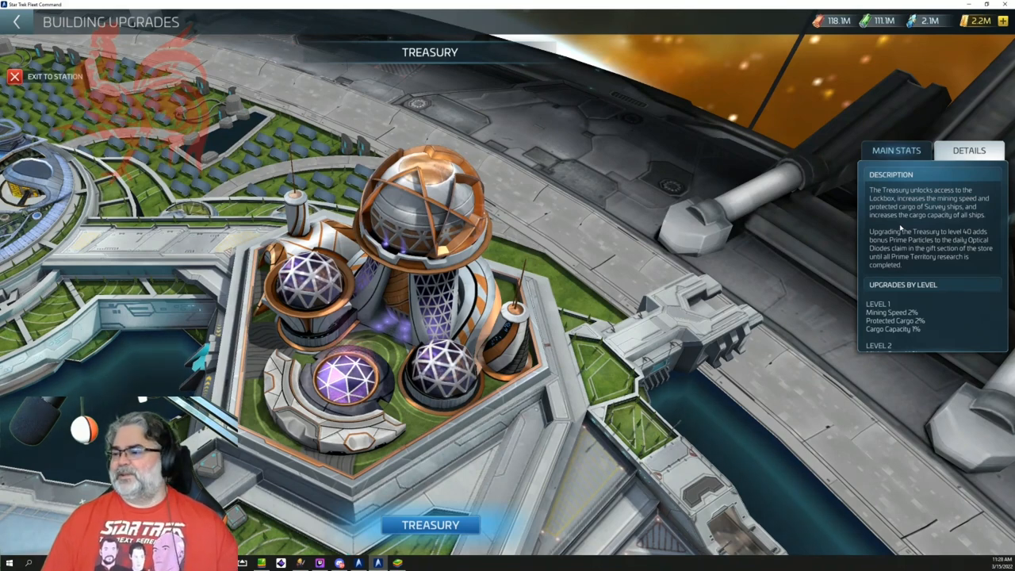
mouse_move(924, 284)
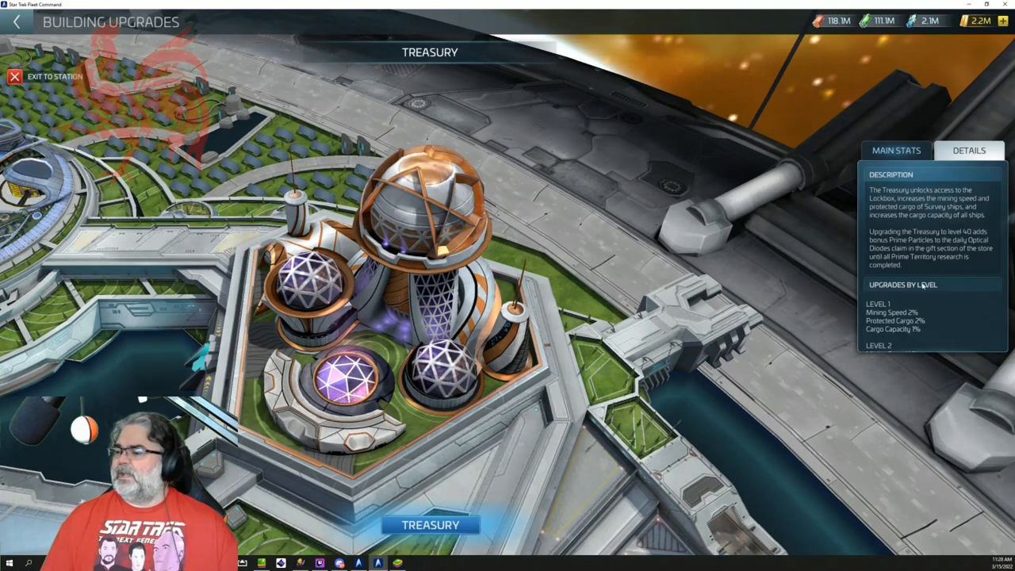
Step: Scroll through the Upgrades by Level list of mining speed, protected cargo and capacity bonuses
scroll(down, 3)
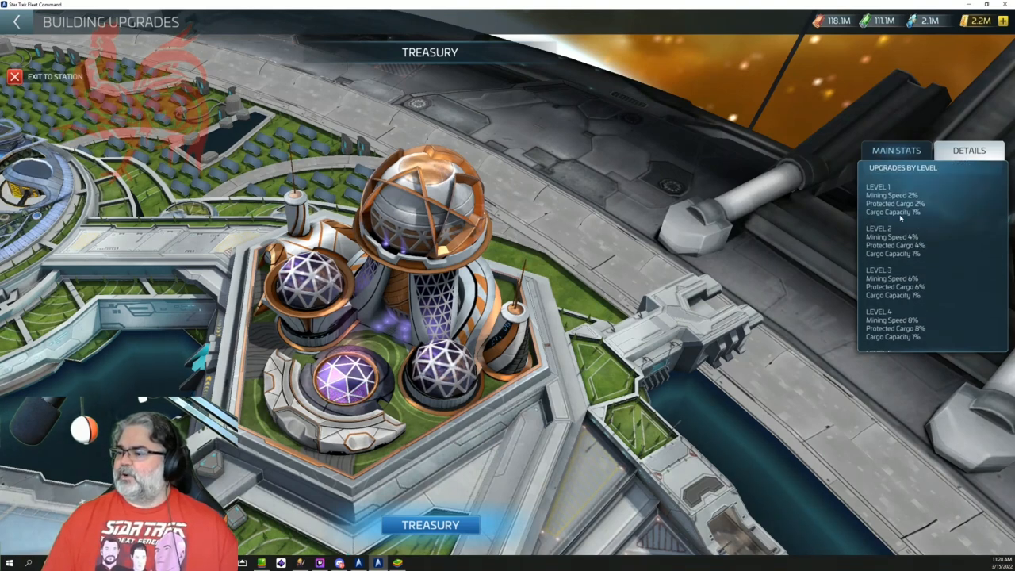
scroll(down, 3)
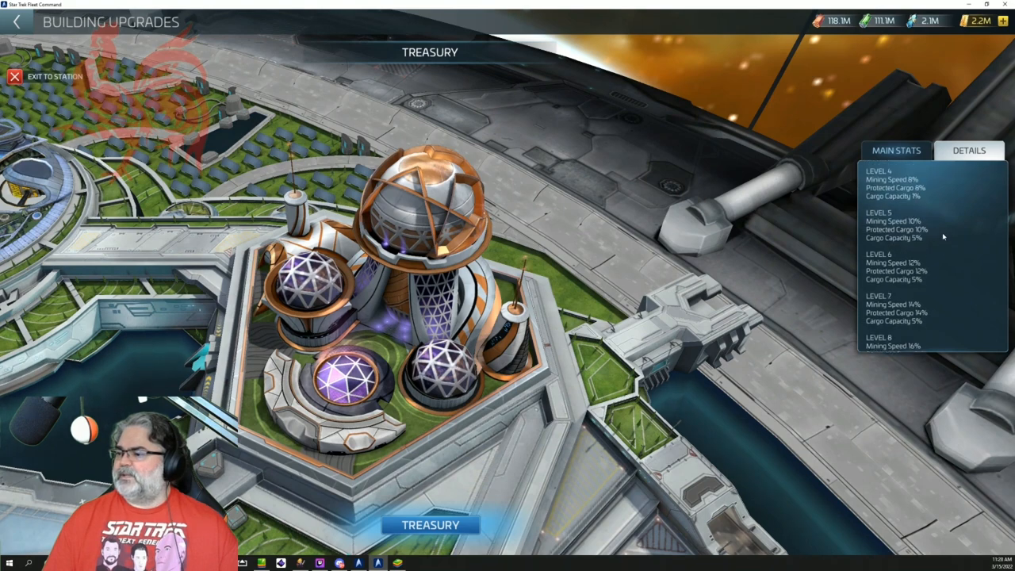
scroll(down, 3)
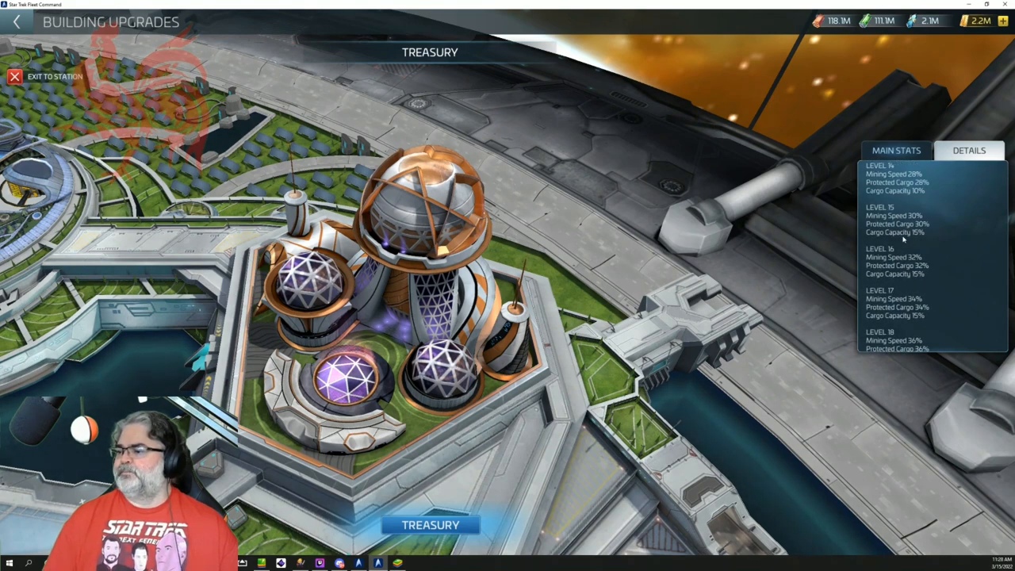
mouse_move(896, 230)
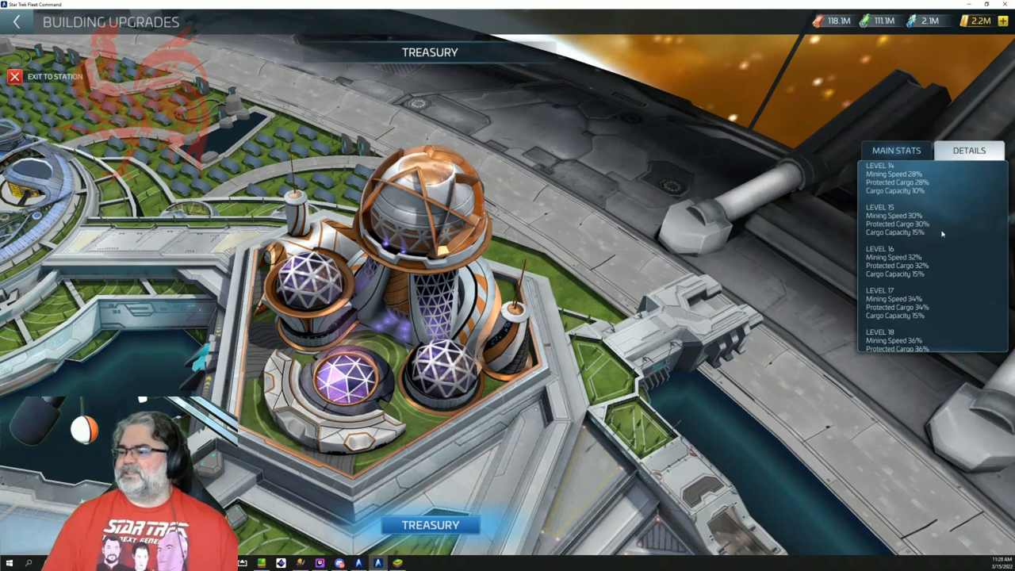
scroll(up, 3)
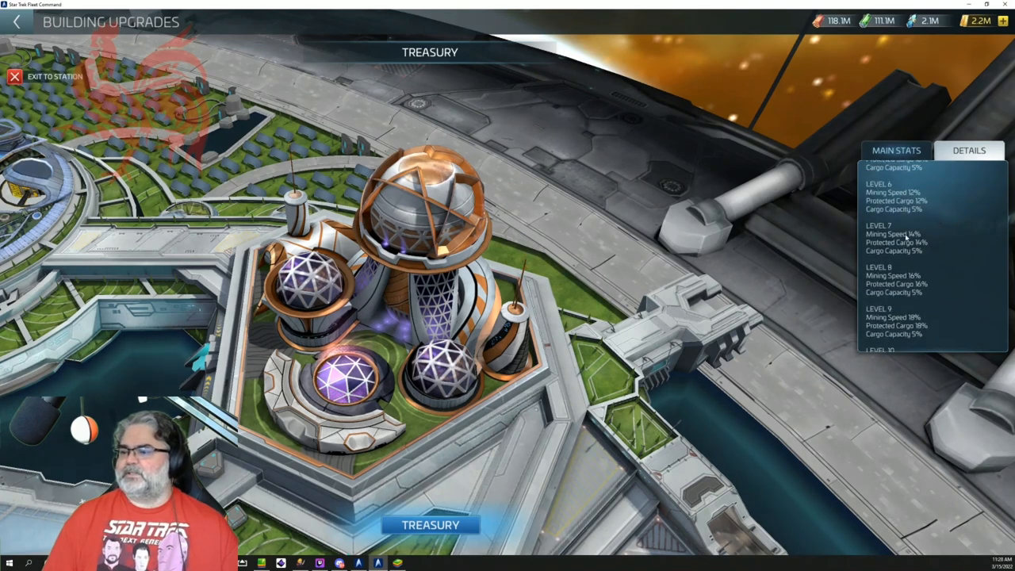
Step: Enter the Treasury vault screen, which reports no Treasury event running
click(48, 76)
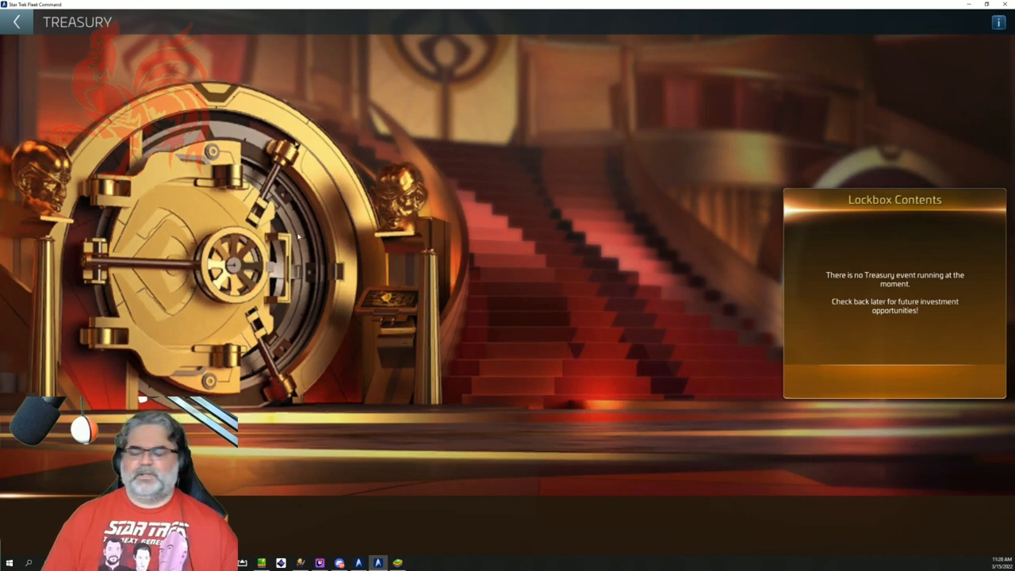
mouse_move(817, 327)
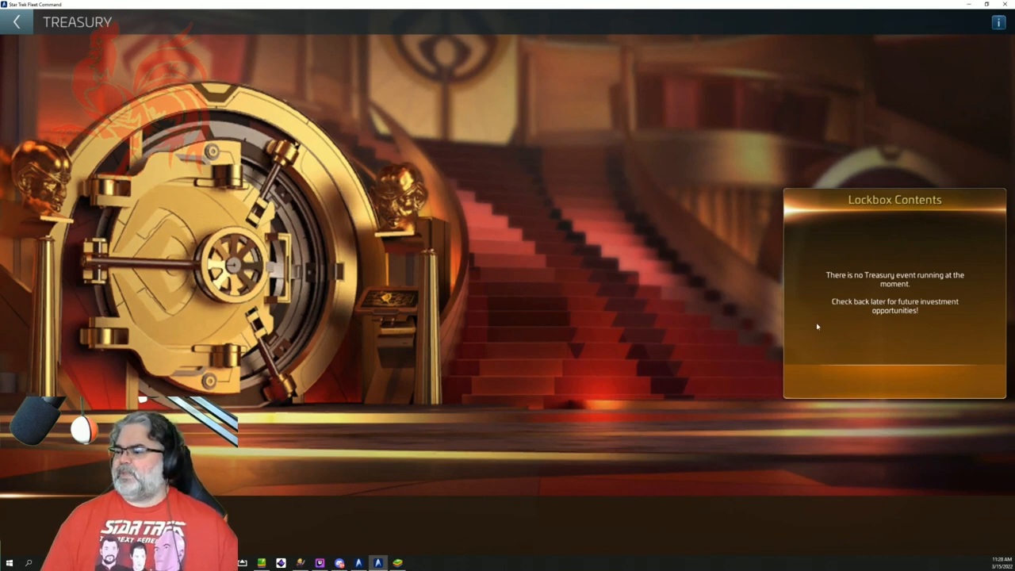
mouse_move(908, 313)
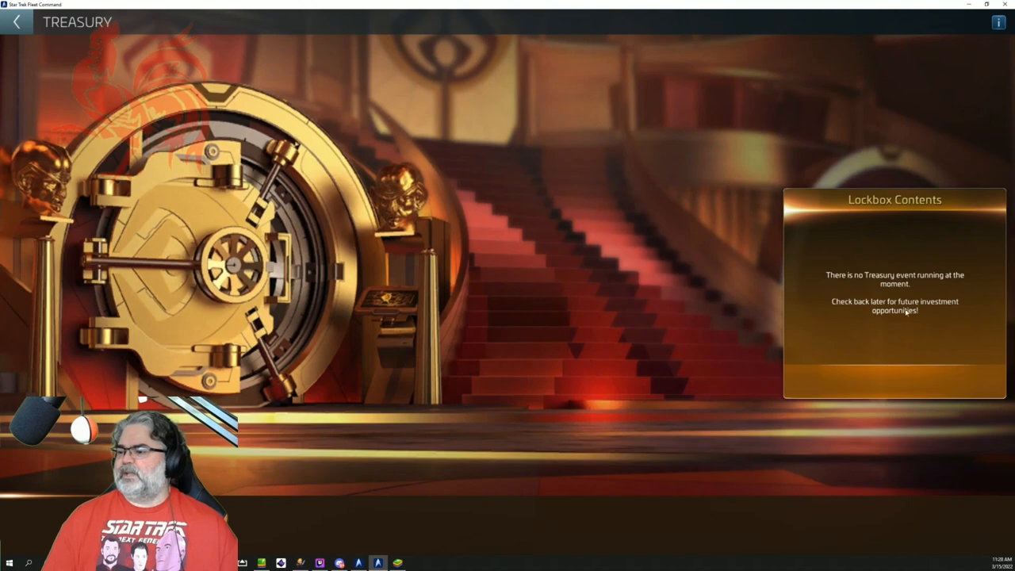
mouse_move(914, 333)
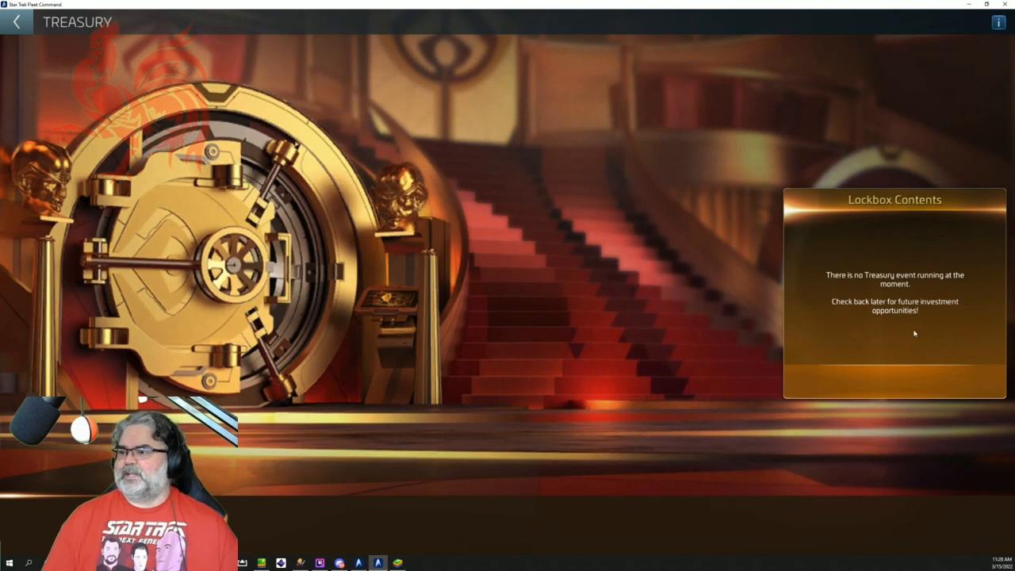
Step: Show the Treasury help popup on filling it, lockbox rewards and Desealing Rods
click(999, 23)
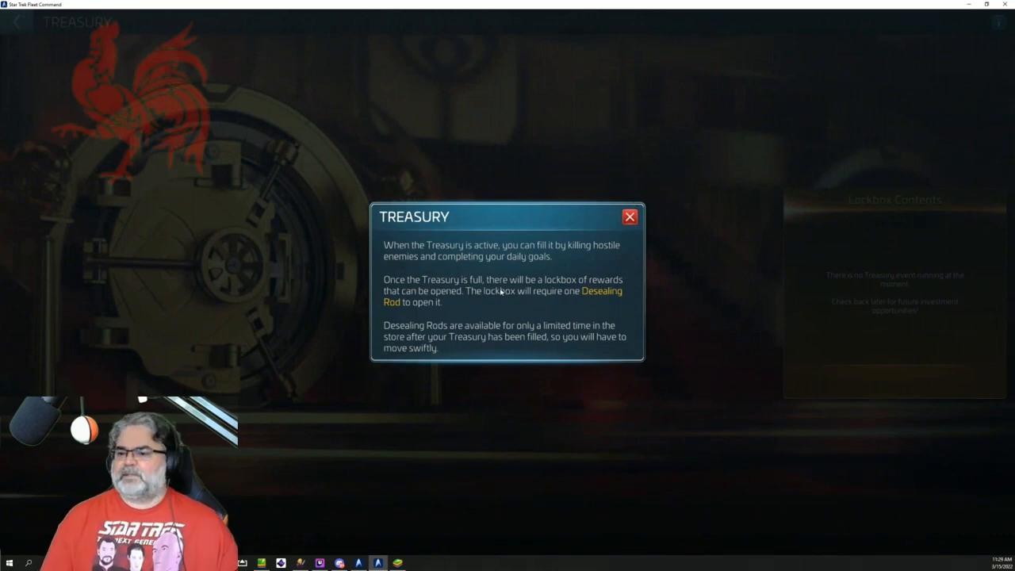
mouse_move(543, 258)
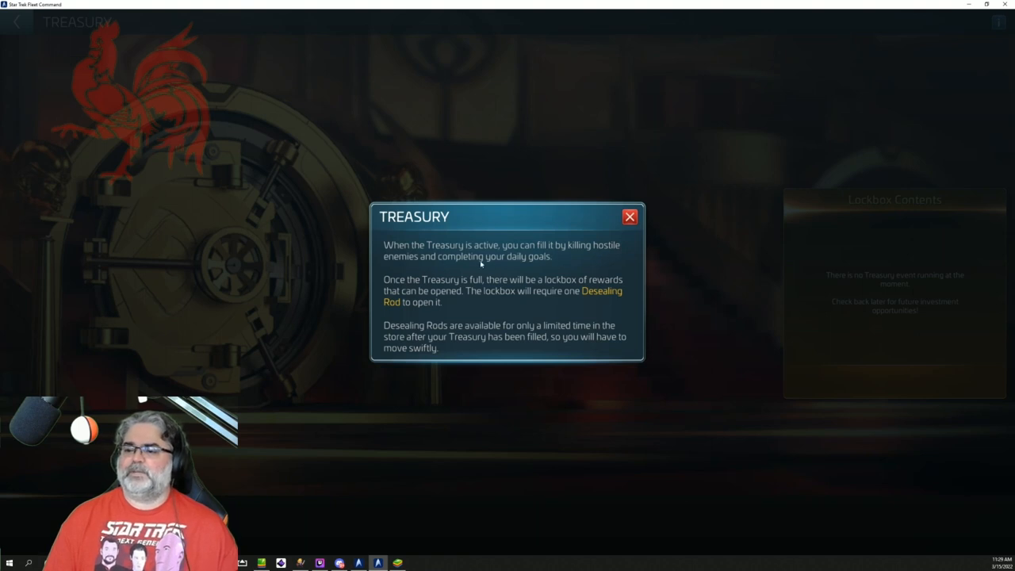
mouse_move(463, 288)
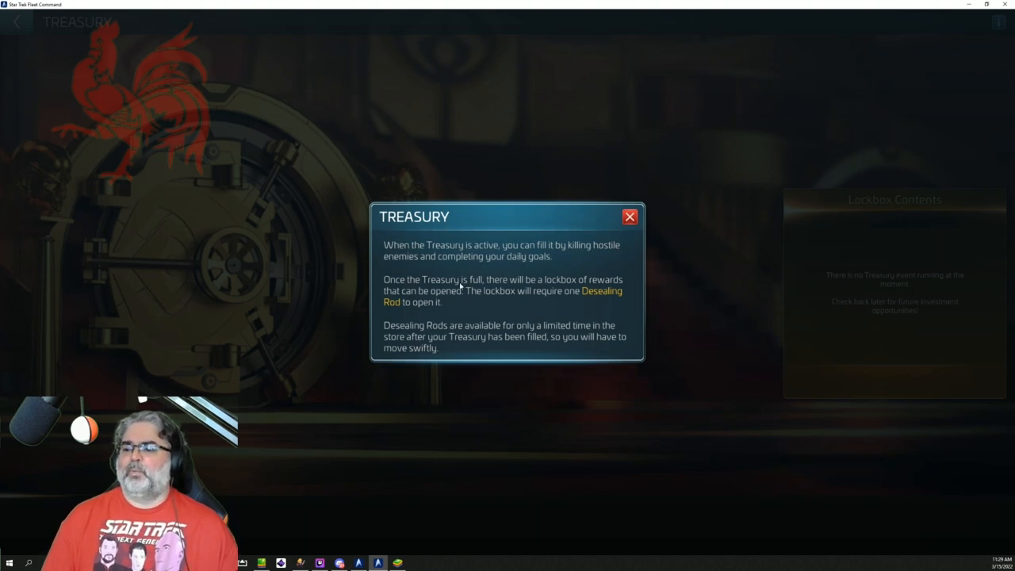
mouse_move(484, 276)
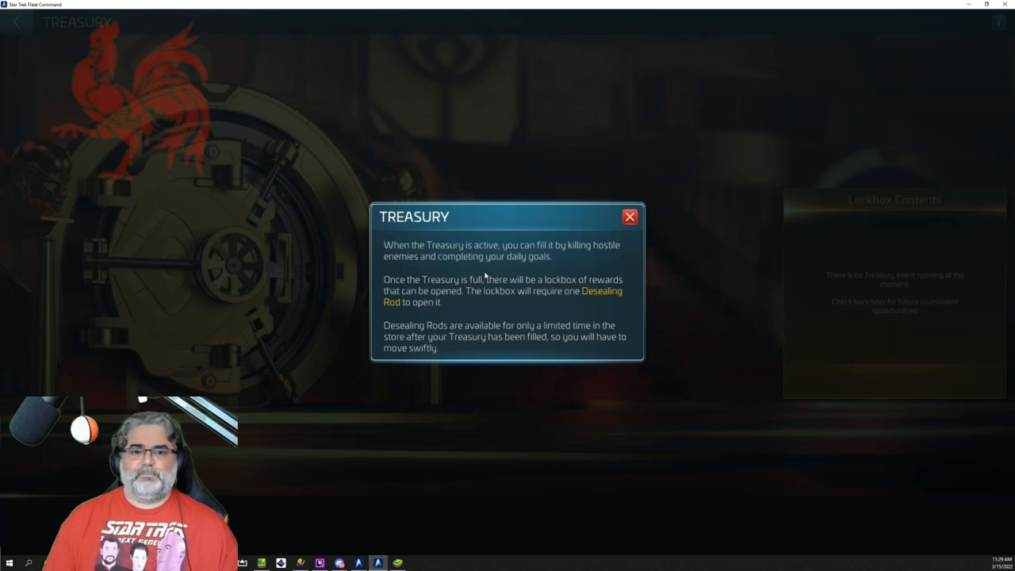
mouse_move(573, 299)
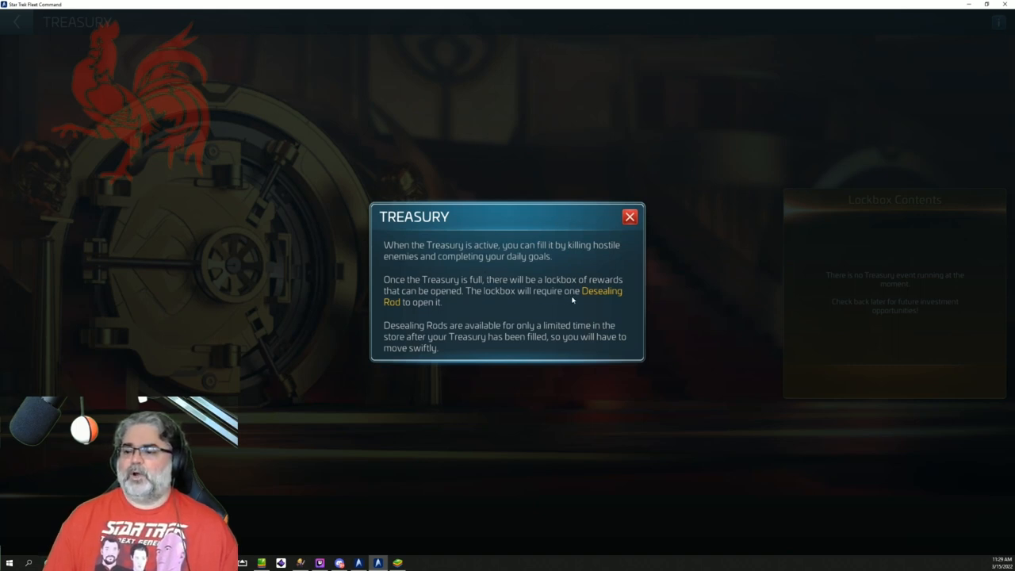
mouse_move(527, 299)
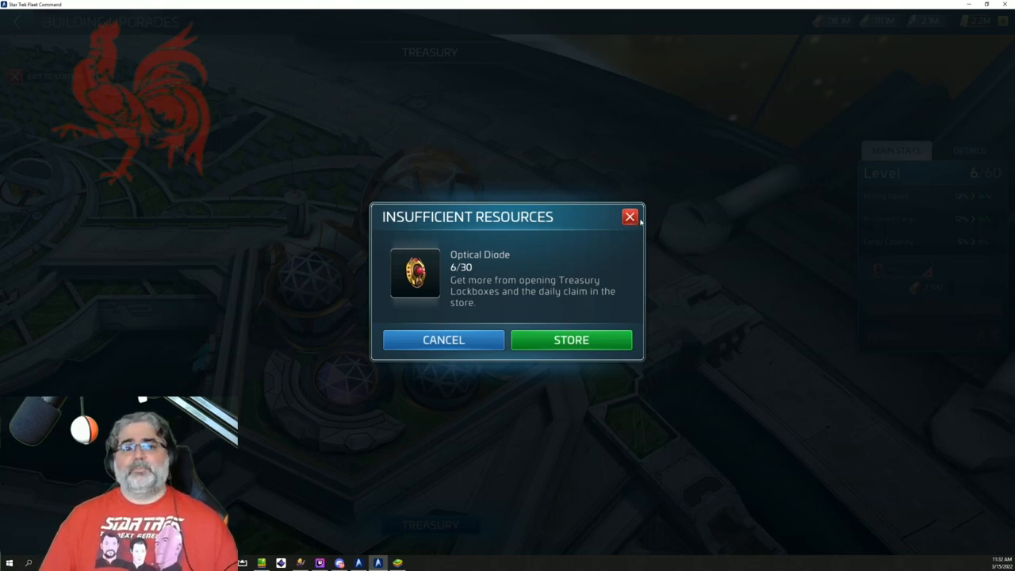
mouse_move(643, 224)
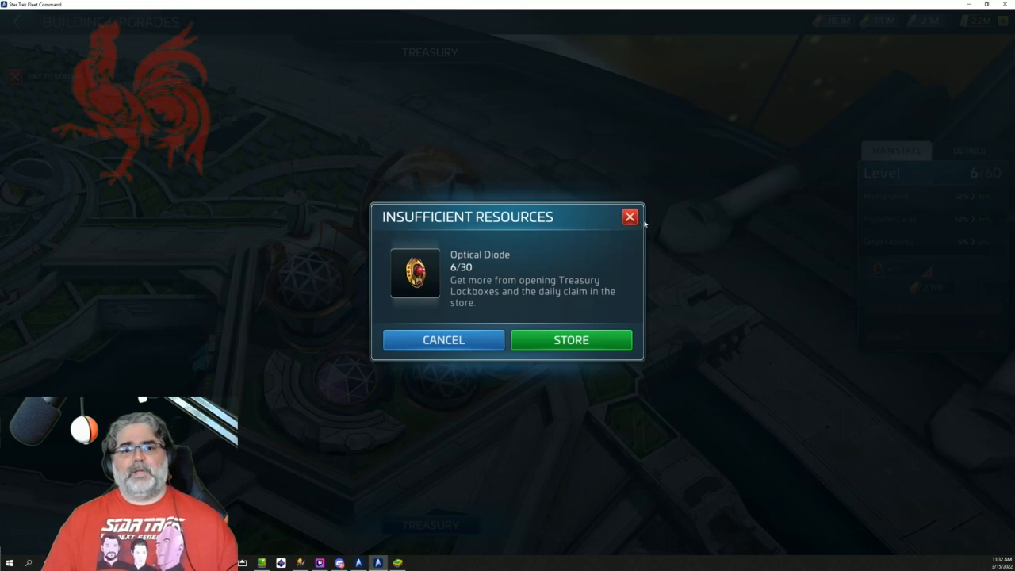
mouse_move(665, 219)
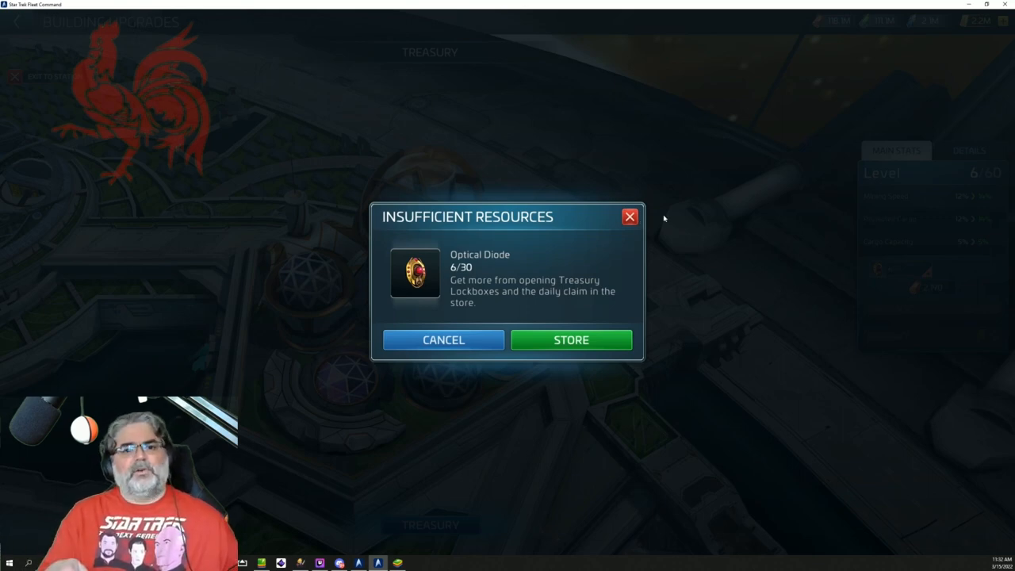